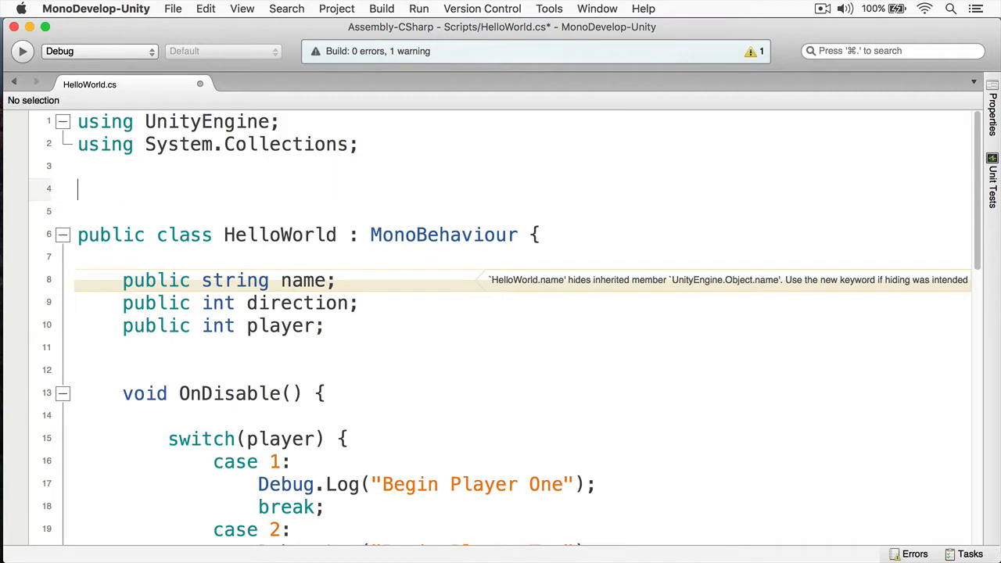
Step: Type 'public enum Player { PlayerOne, PlayerTwo, NoneSelected }' above HelloWorld
type("public")
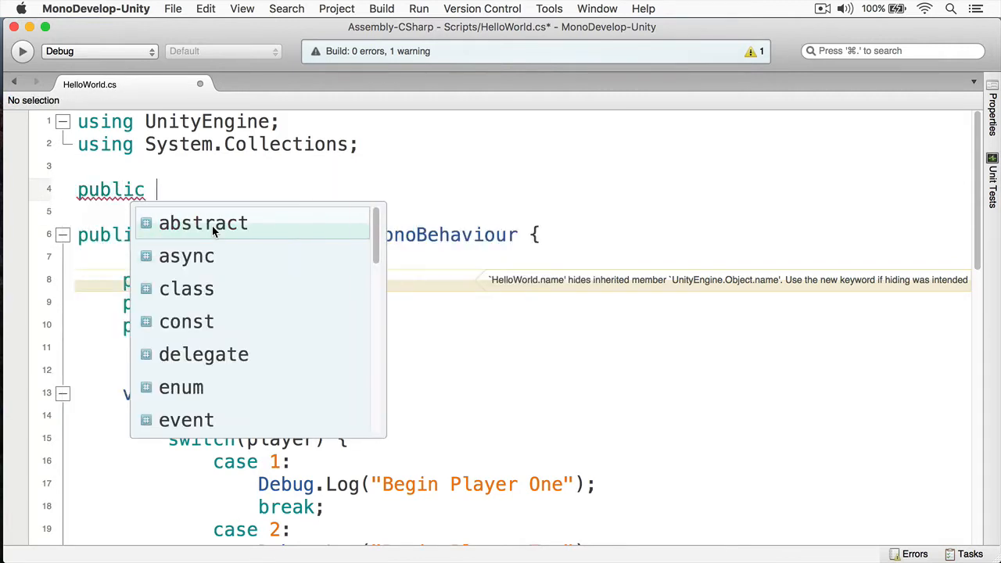
type("Player")
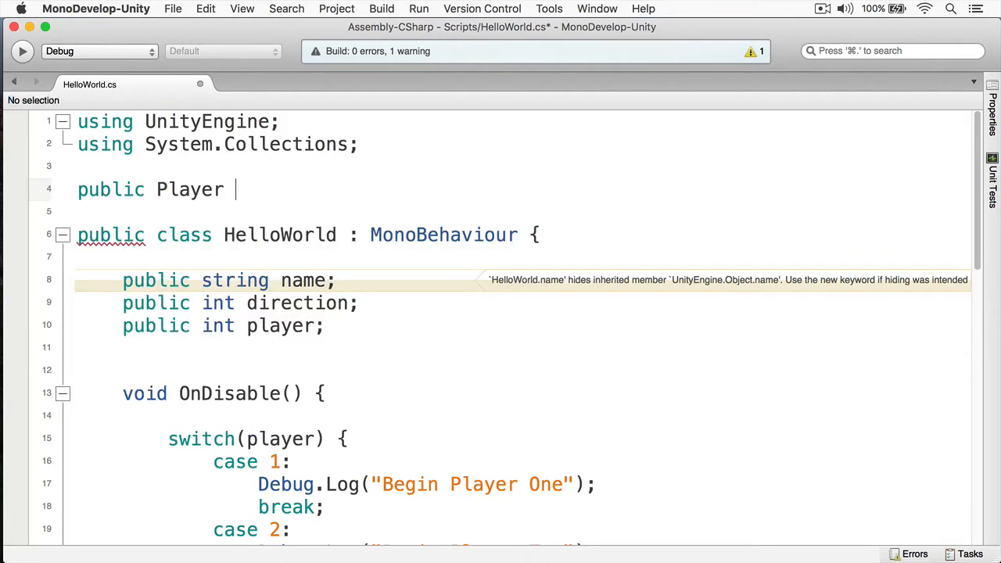
type("{")
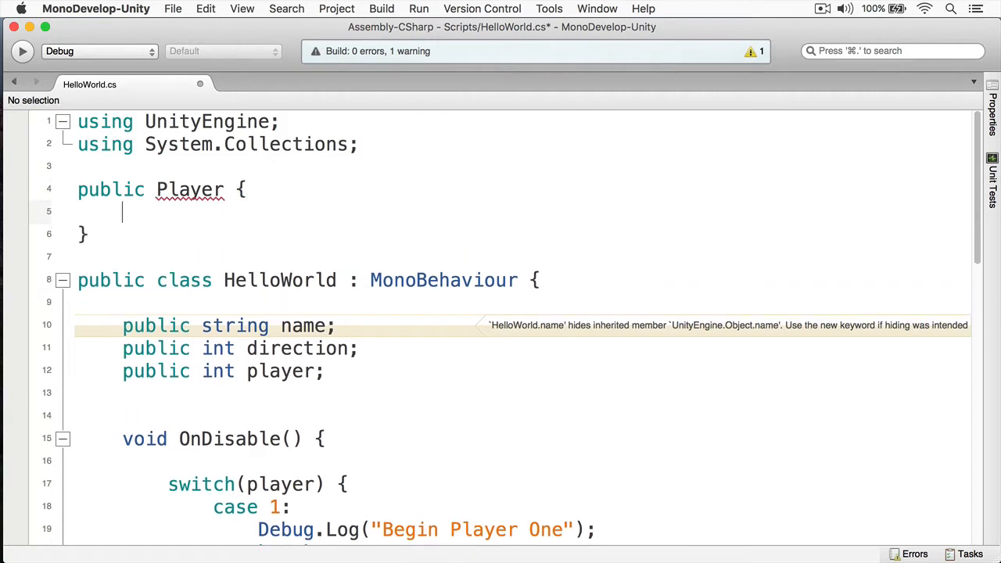
type("P")
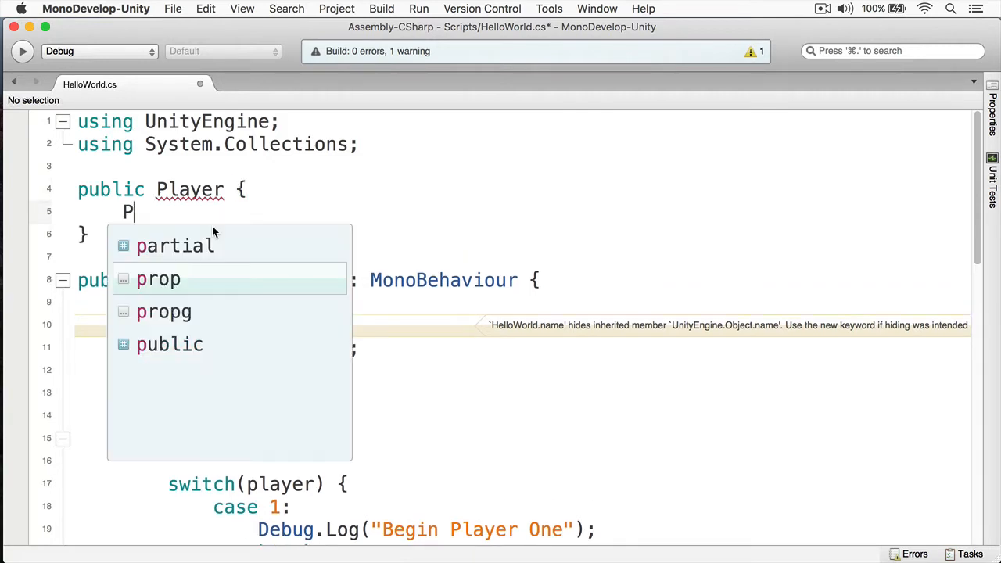
type("layerOne, Pla")
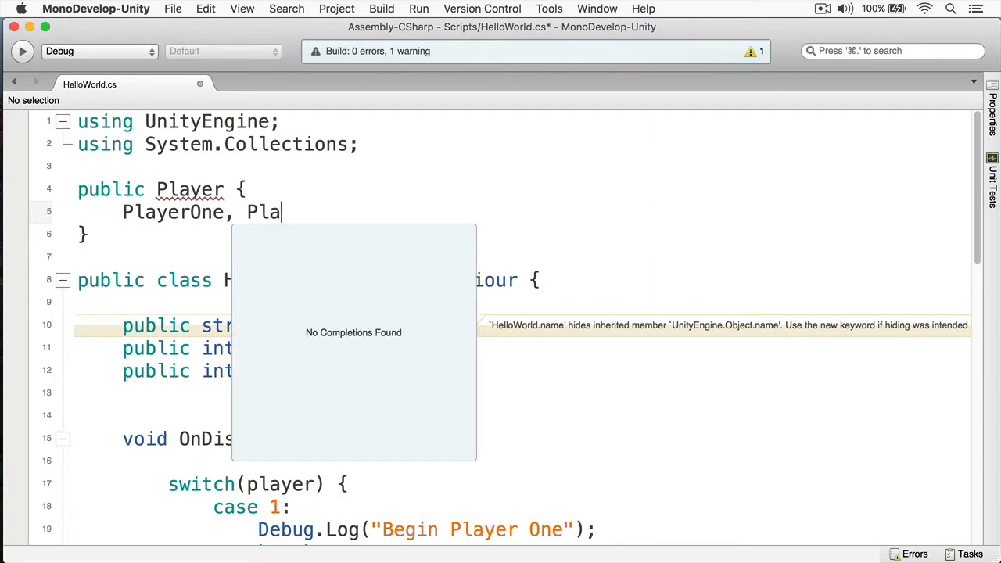
type("yerTwo,")
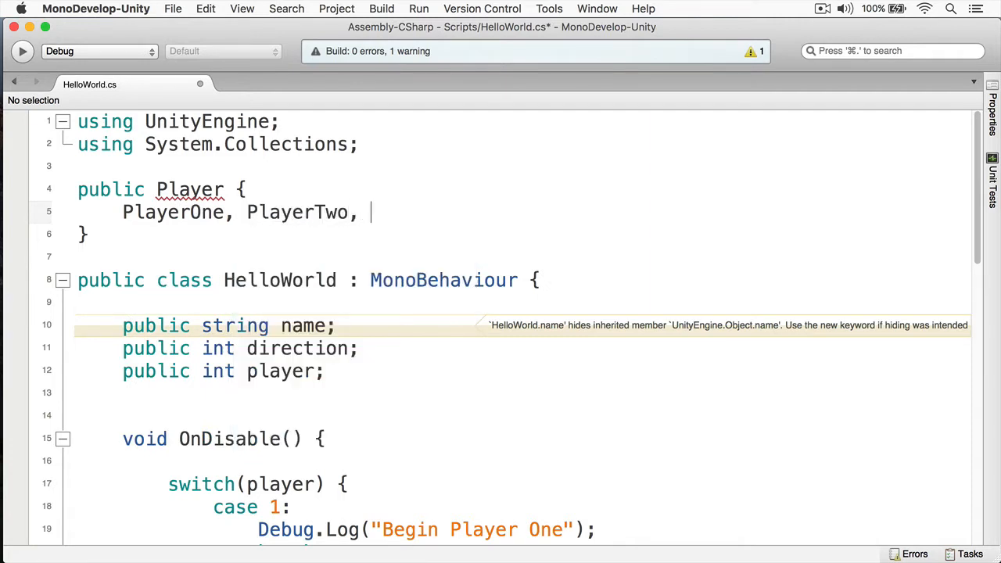
type("NoneSelec")
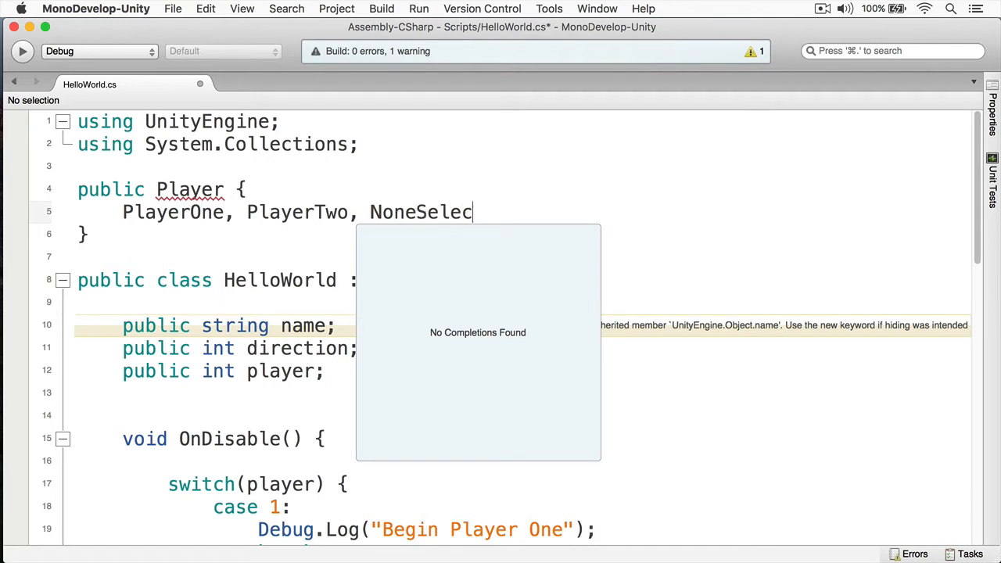
type("ted")
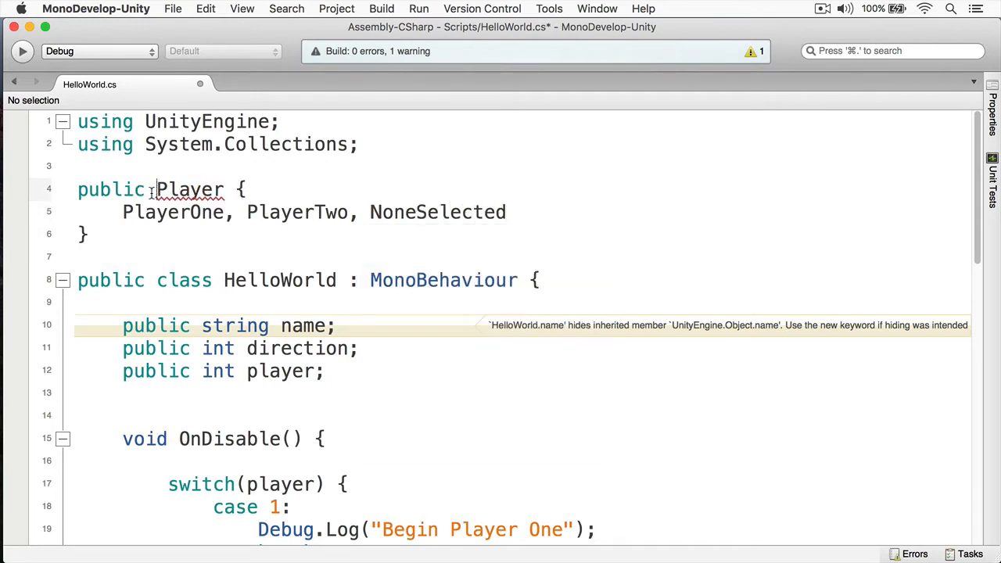
type("enum")
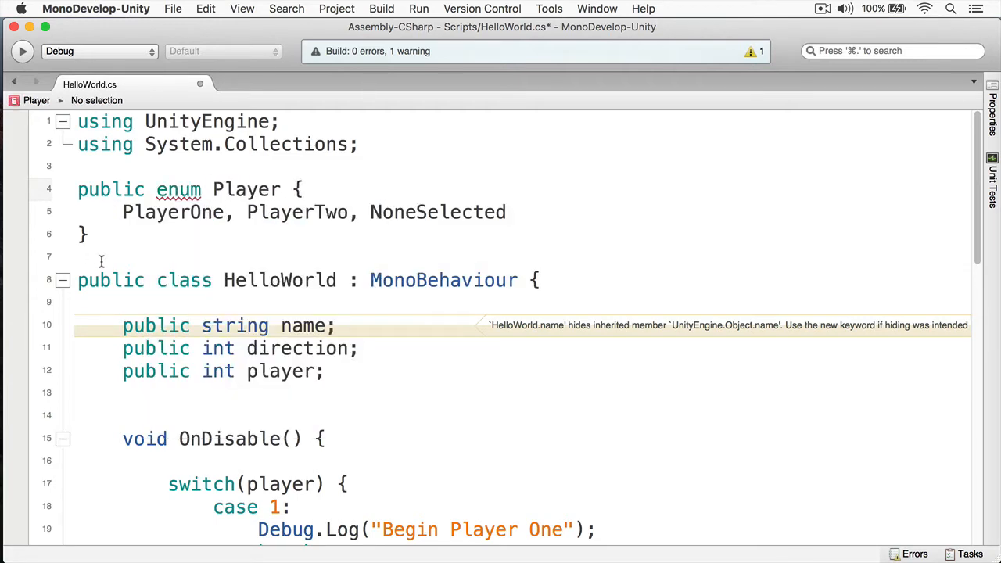
scroll("down", 3)
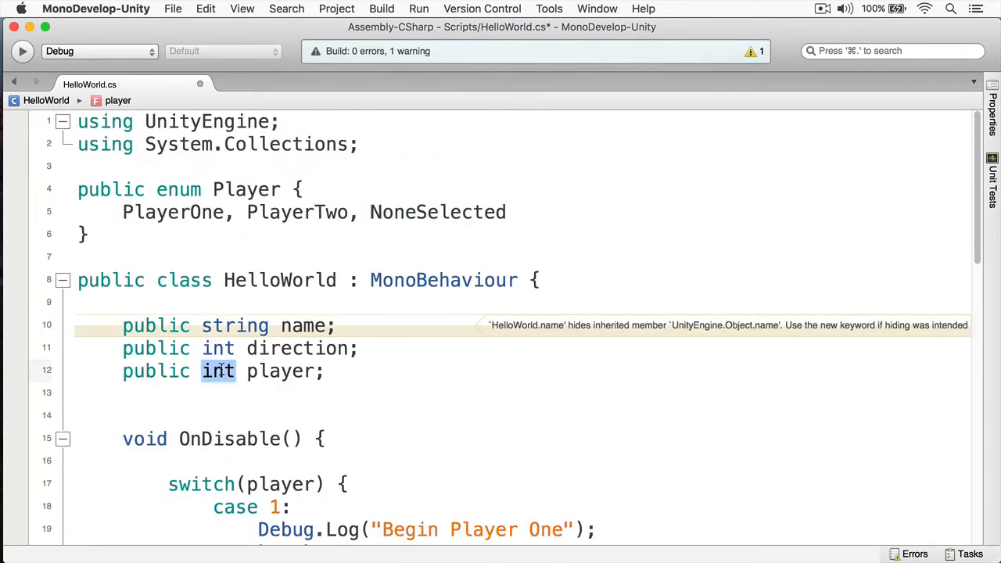
mouse_move(228, 379)
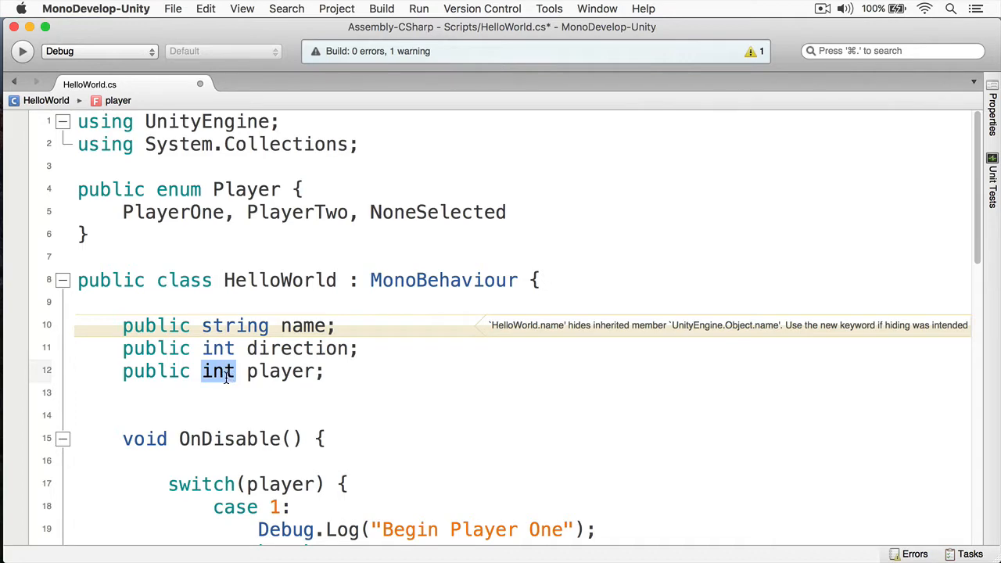
Step: Retype the player field as Player and label cases Player.PlayerOne and Player.PlayerTwo
type("Player.")
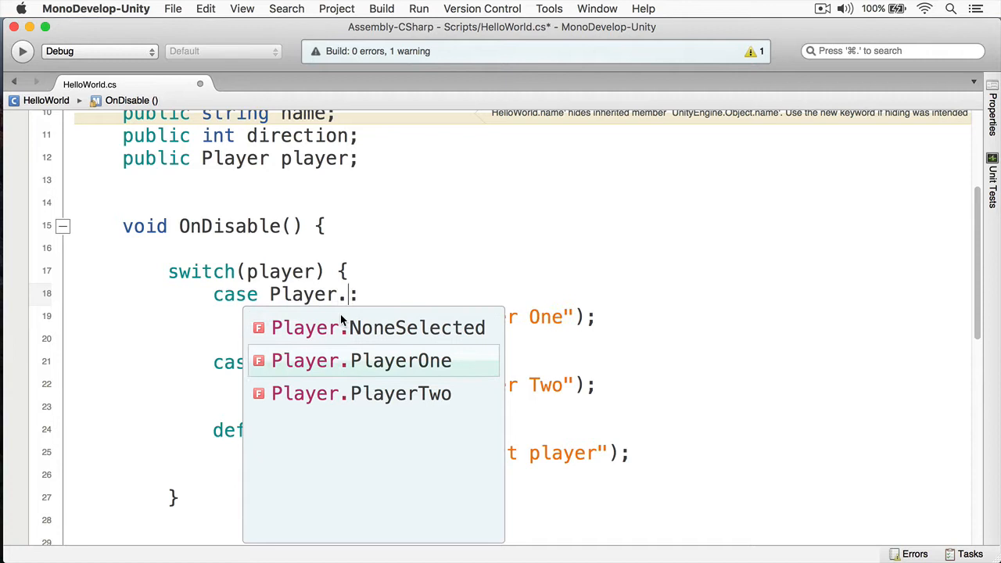
left_click(363, 360)
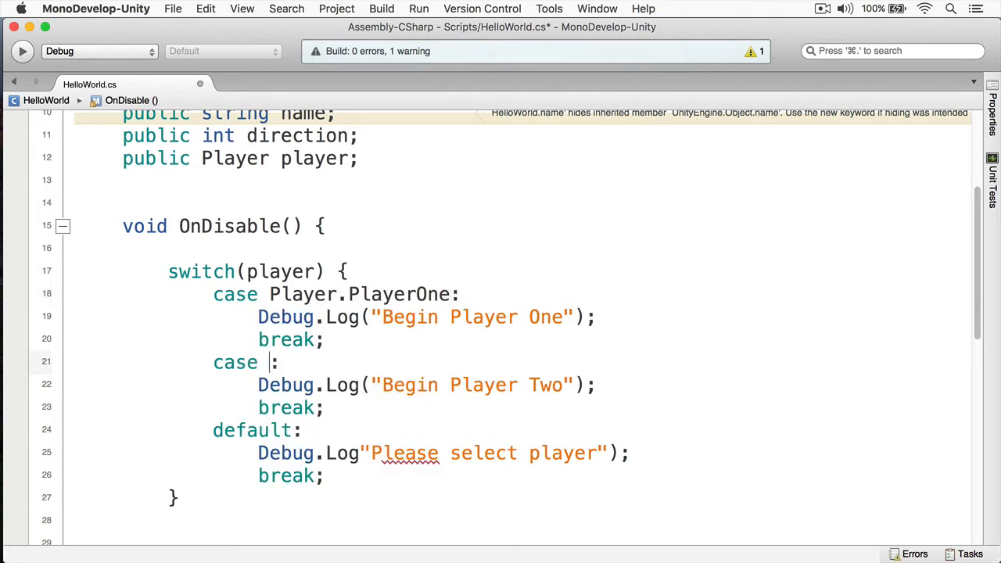
type("Player.Pla")
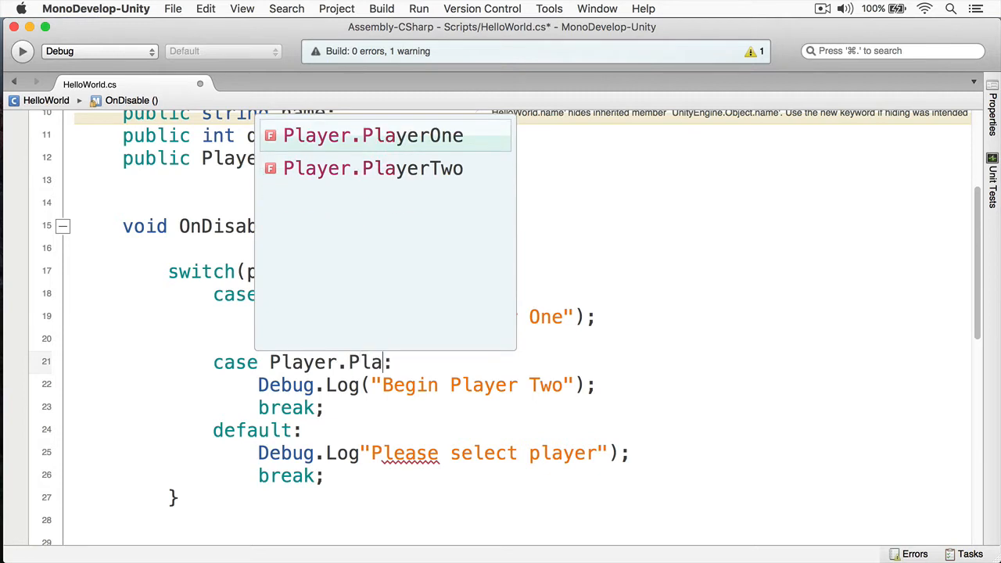
left_click(374, 168)
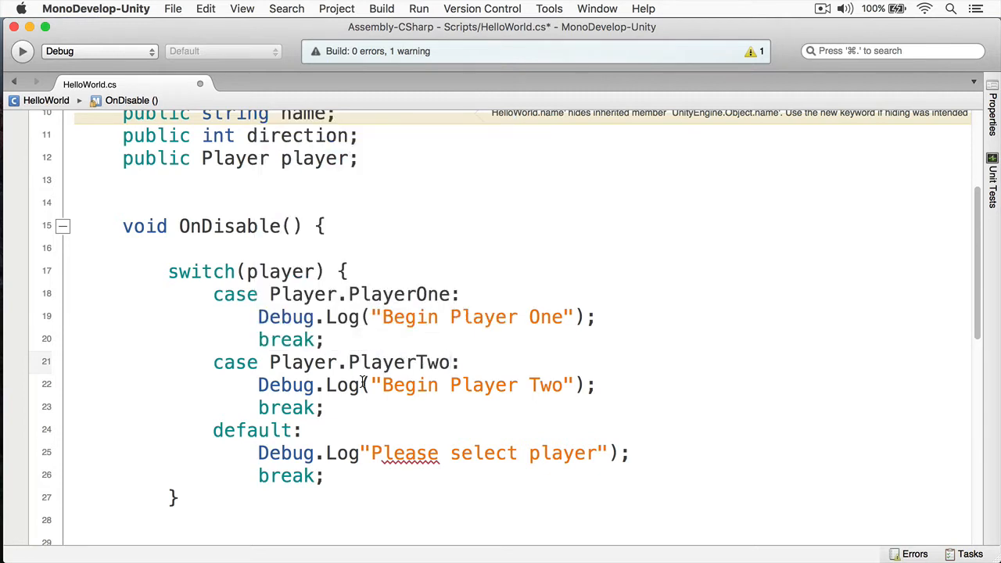
Step: Replace the default label with a Player case label
double_click(252, 430)
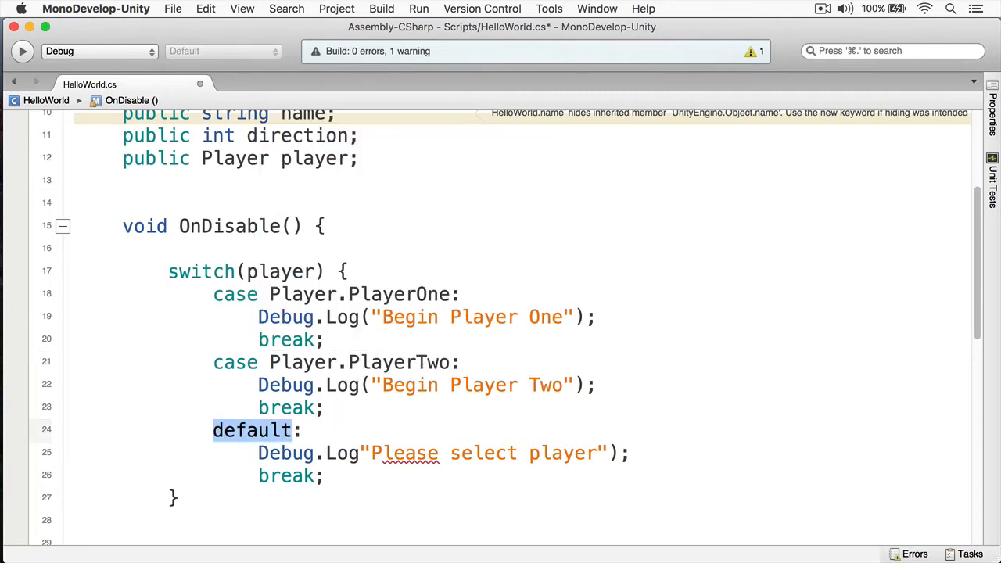
type("caes :")
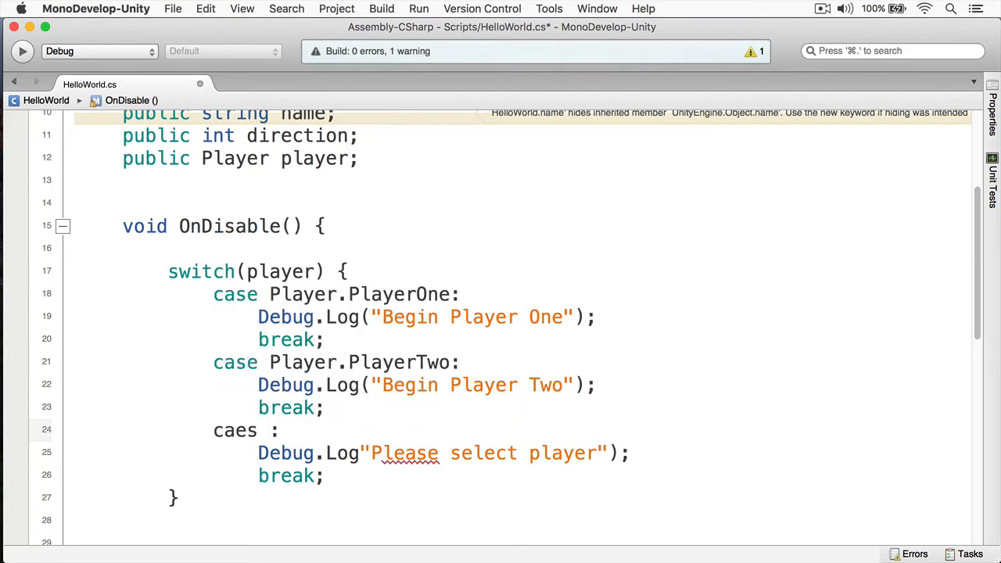
type("Player.")
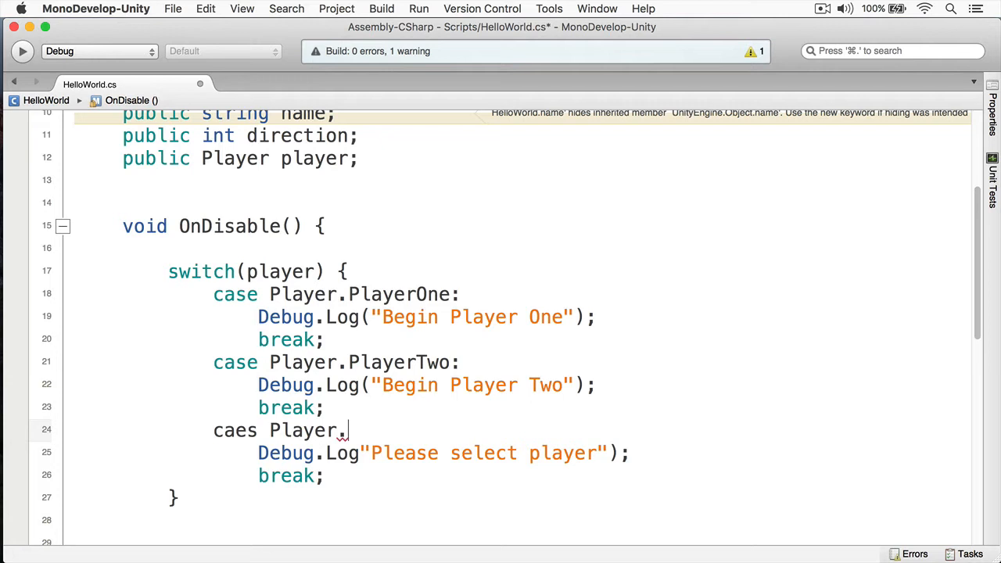
type("case")
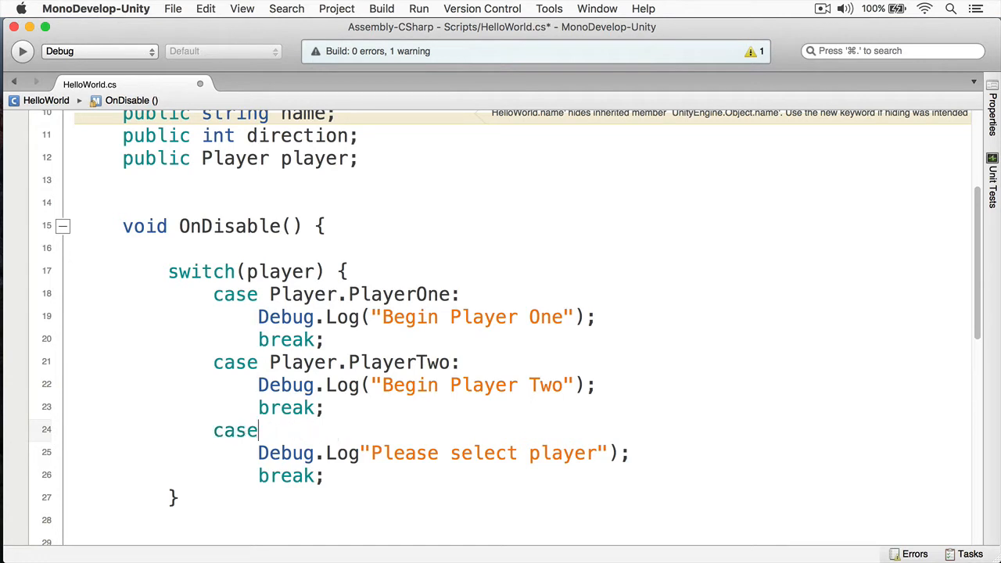
type("Player")
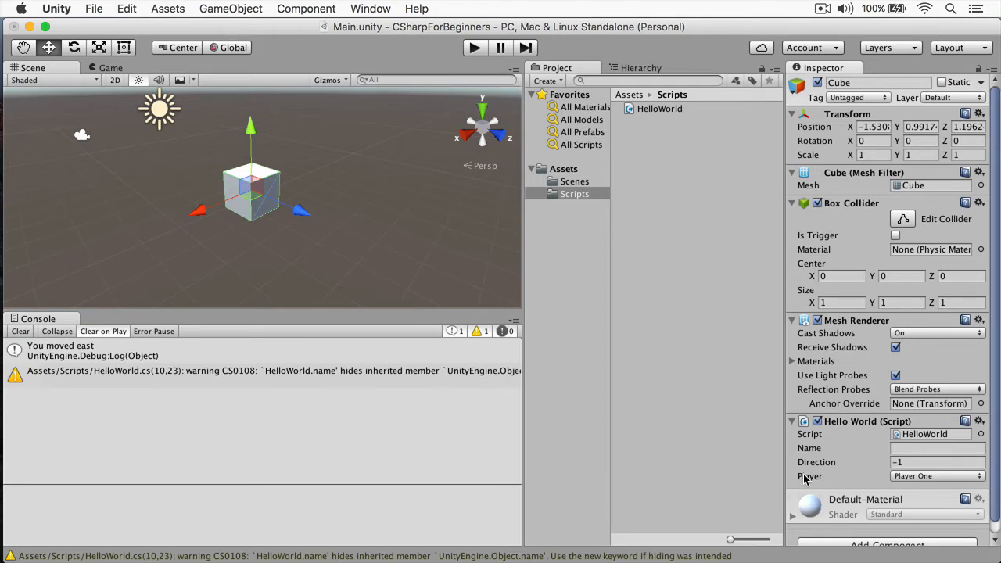
Step: Pick None Selected in the Hello World component's Player dropdown
left_click(934, 474)
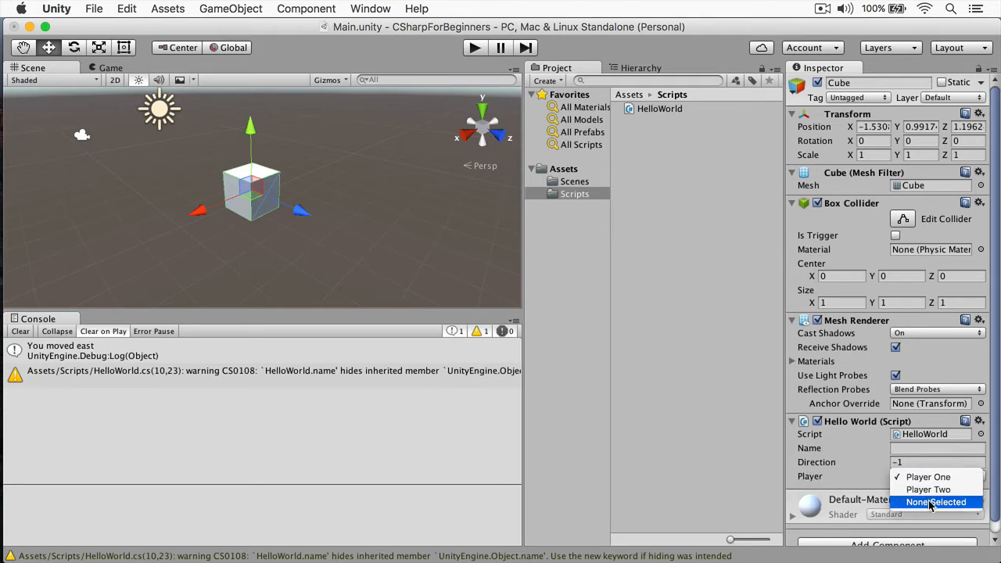
left_click(932, 503)
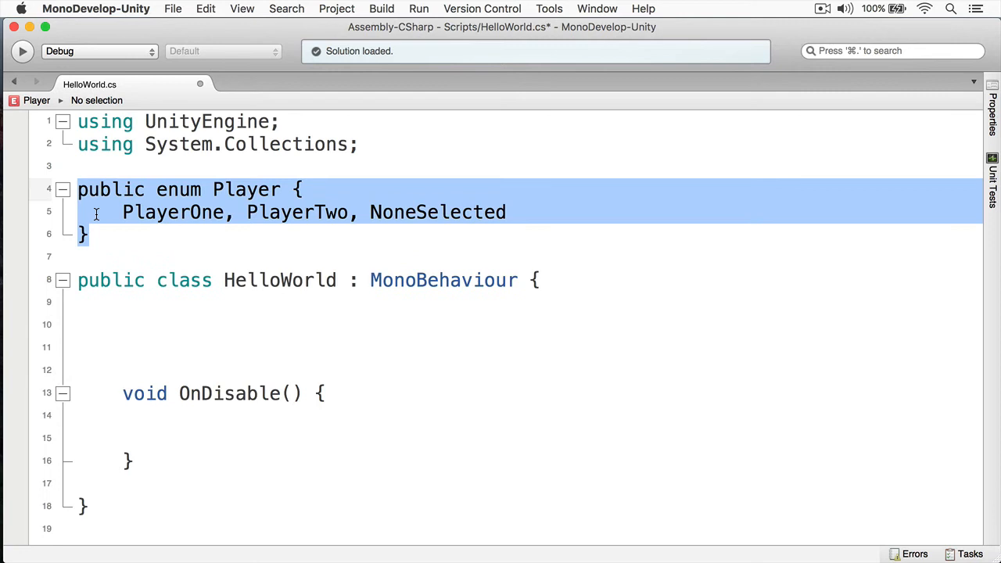
Step: Delete the Player enum declaration and two blank lines before OnDisable
key("Delete")
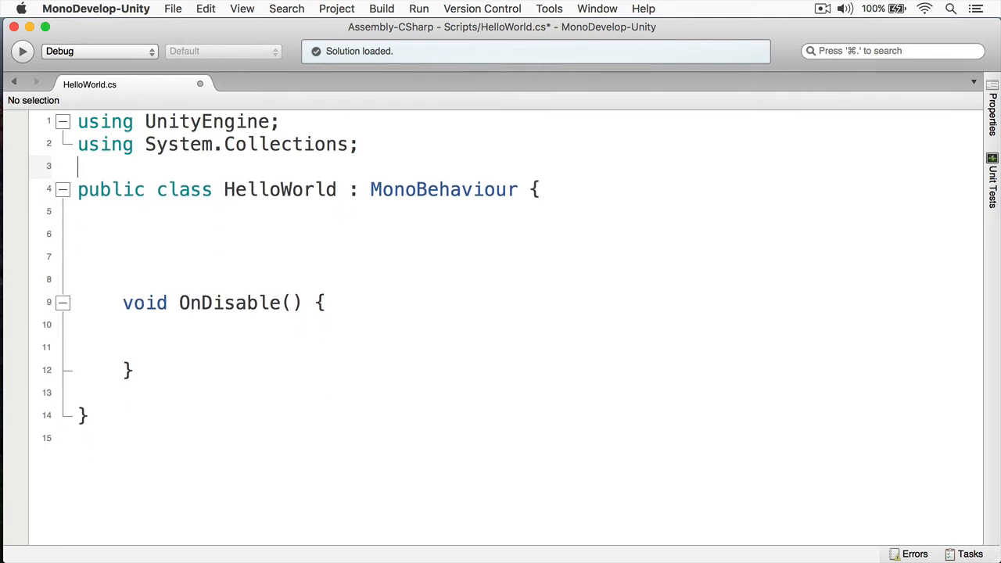
key("Backspace")
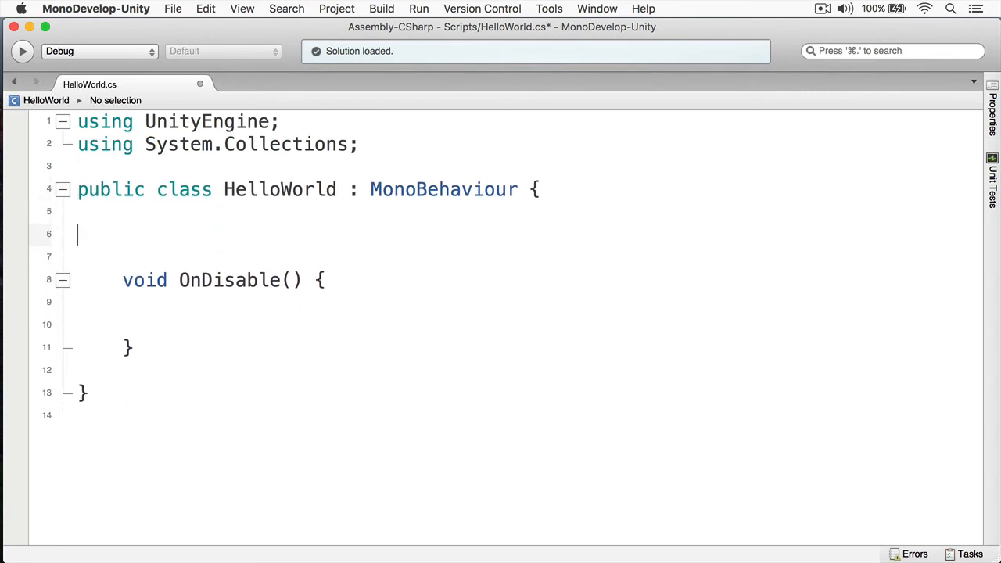
key("Backspace")
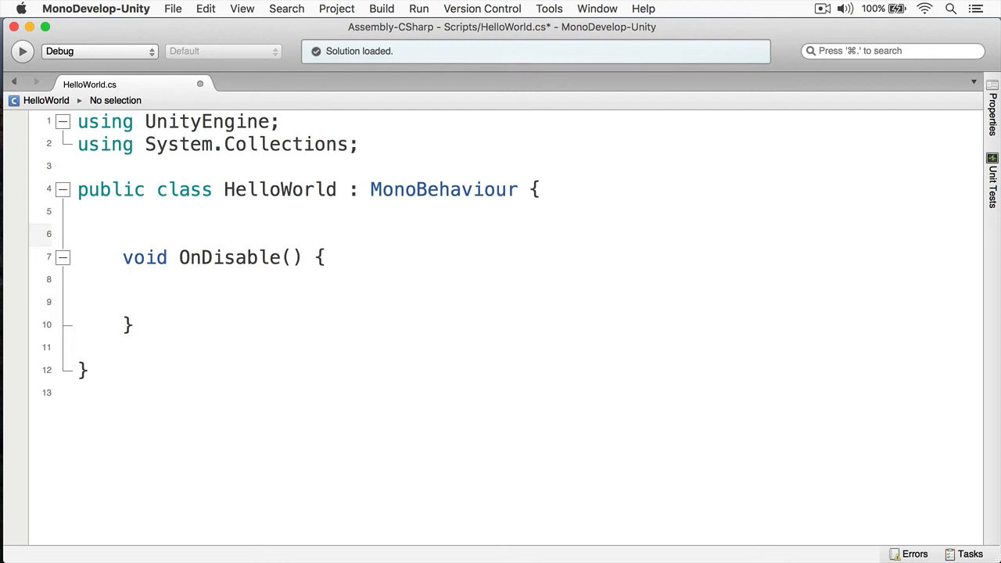
Step: Add a public int scores array field declaration on a new line in the class
key("Return")
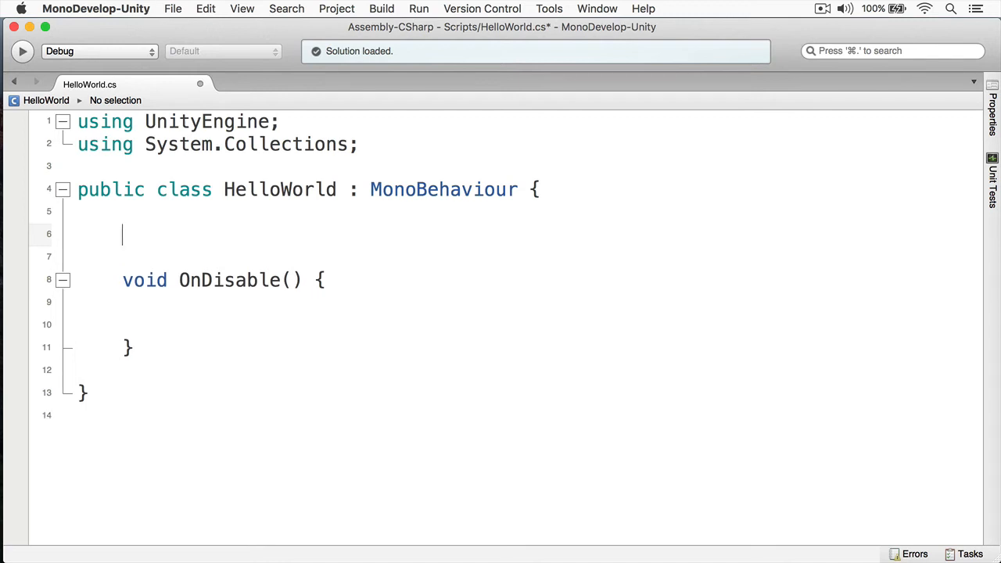
type("public")
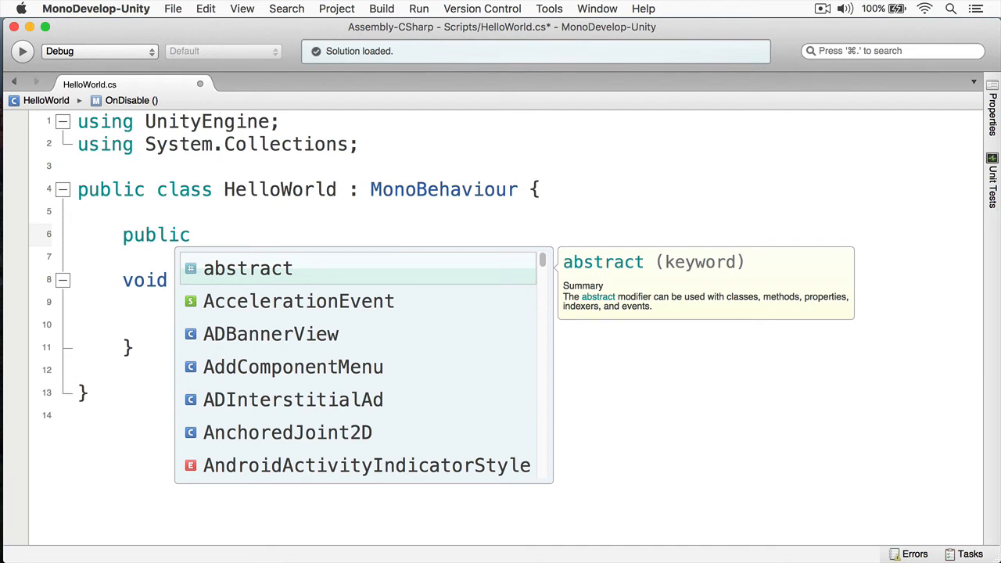
type("int scores[];")
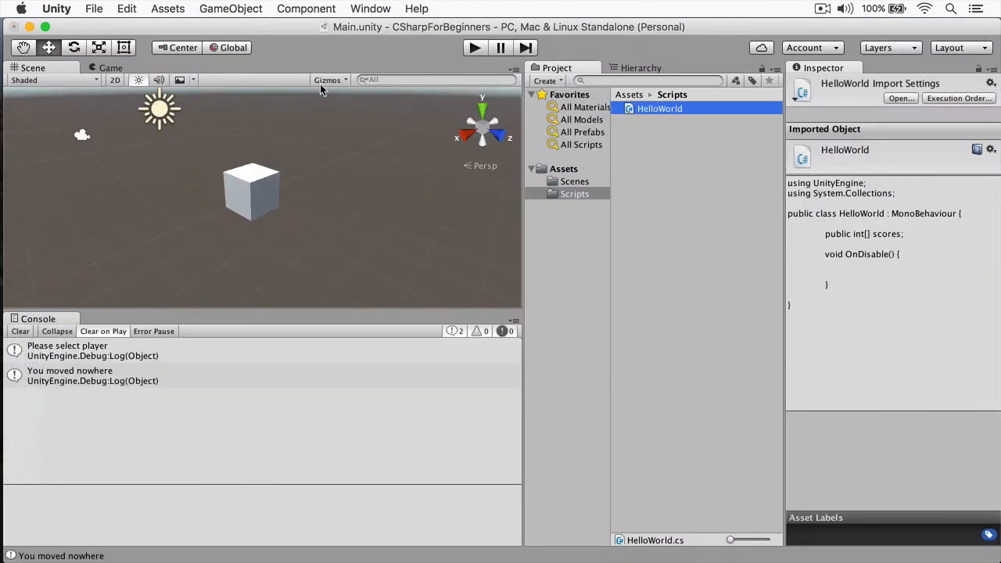
Step: Select the Cube and review its scores array values 12, 20, 44 and 4
left_click(251, 192)
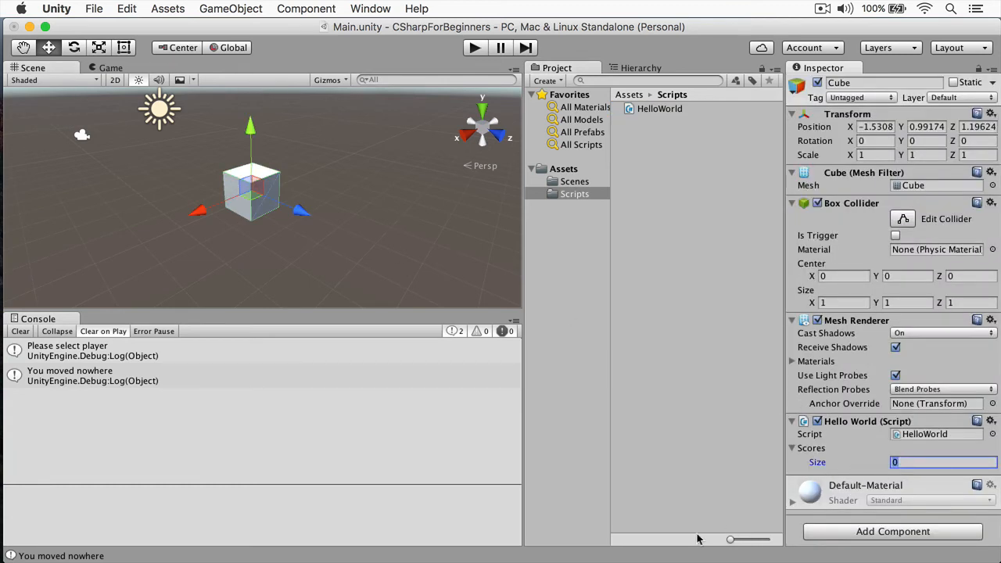
type("10")
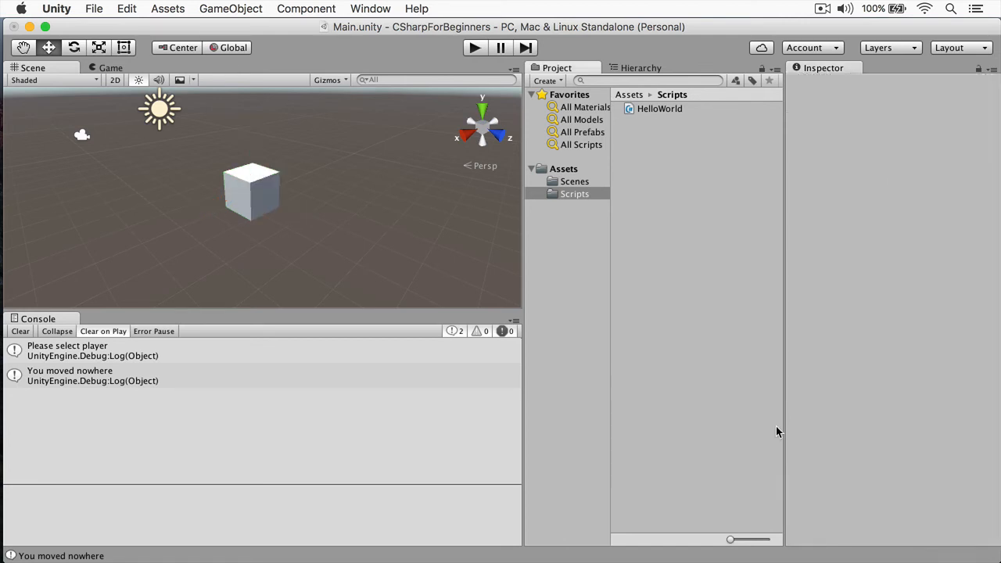
left_click(250, 191)
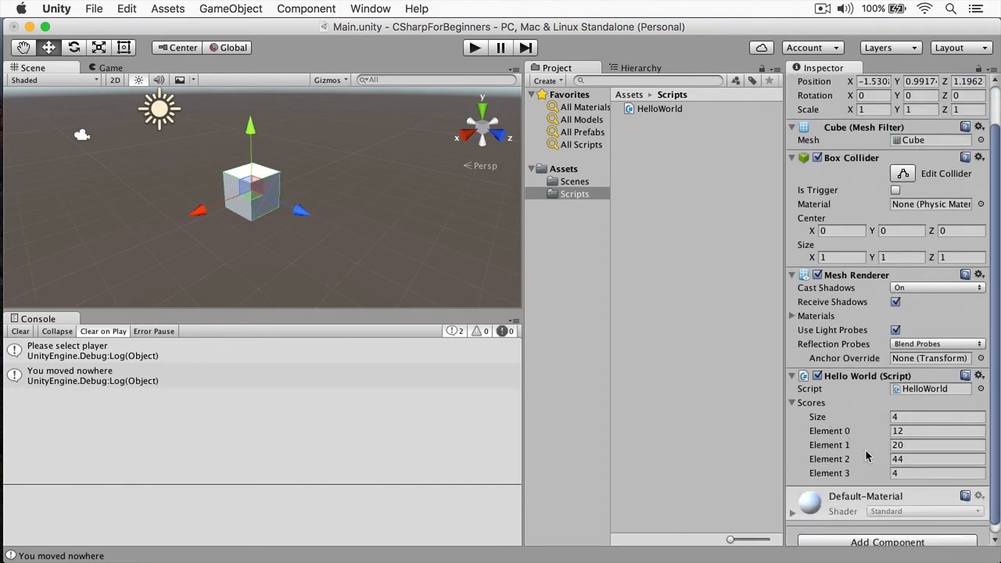
mouse_move(714, 437)
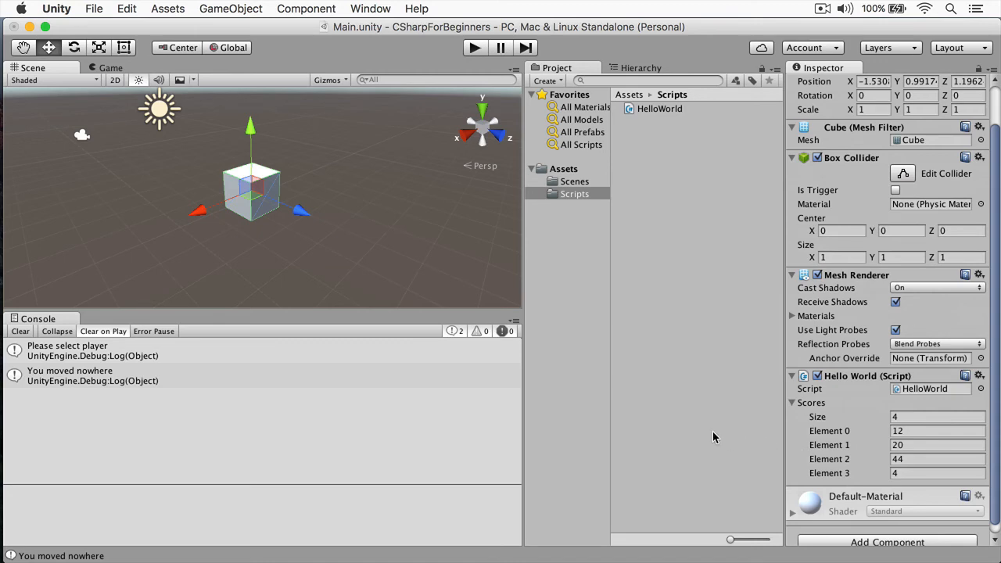
mouse_move(66, 306)
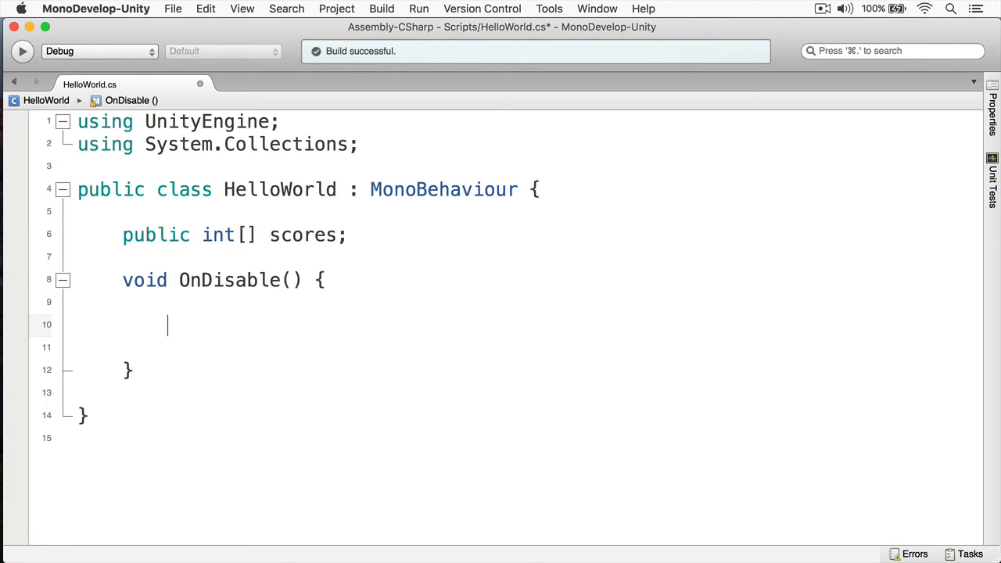
Step: Declare 'int average = 0;' in OnDisable and start a new line
type("int av")
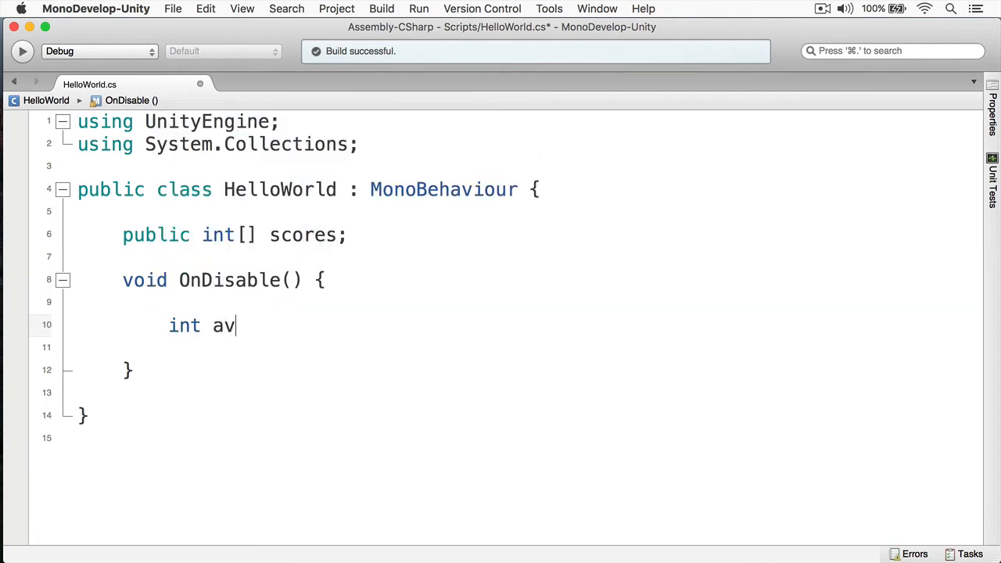
type("erage = 0;")
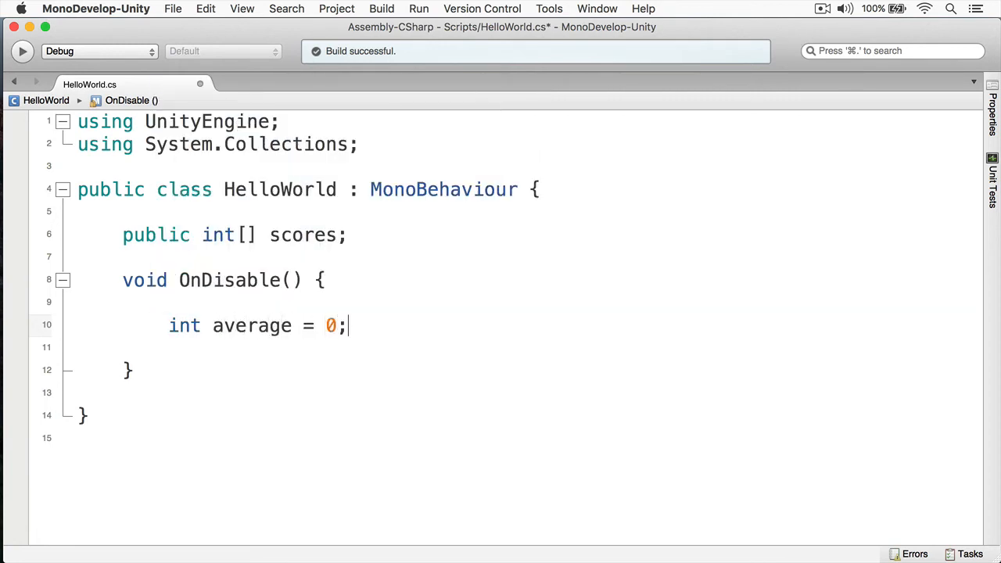
key("Enter")
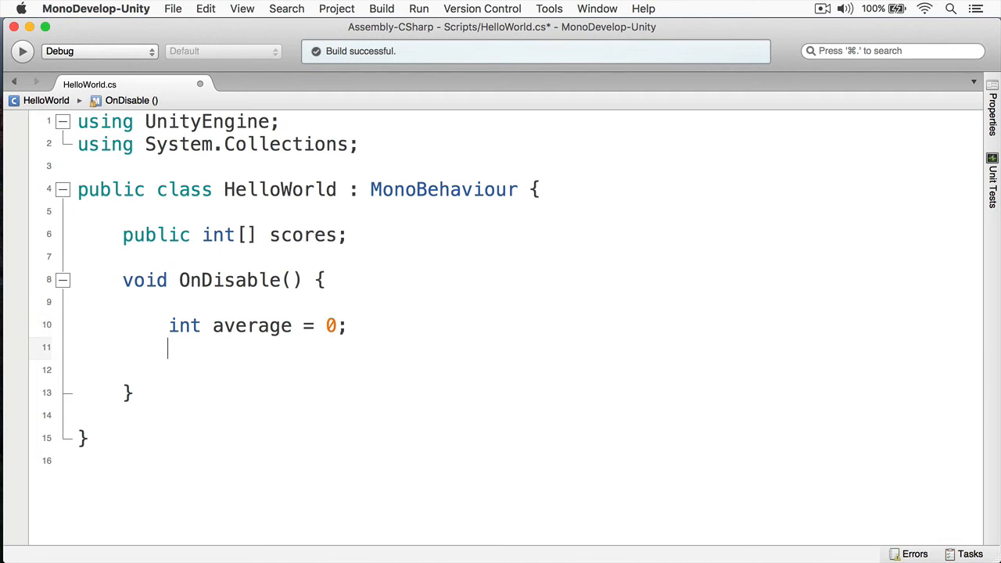
Step: Type the for loop header 'for (int i = 0; i < scores.Length'
type("for (")
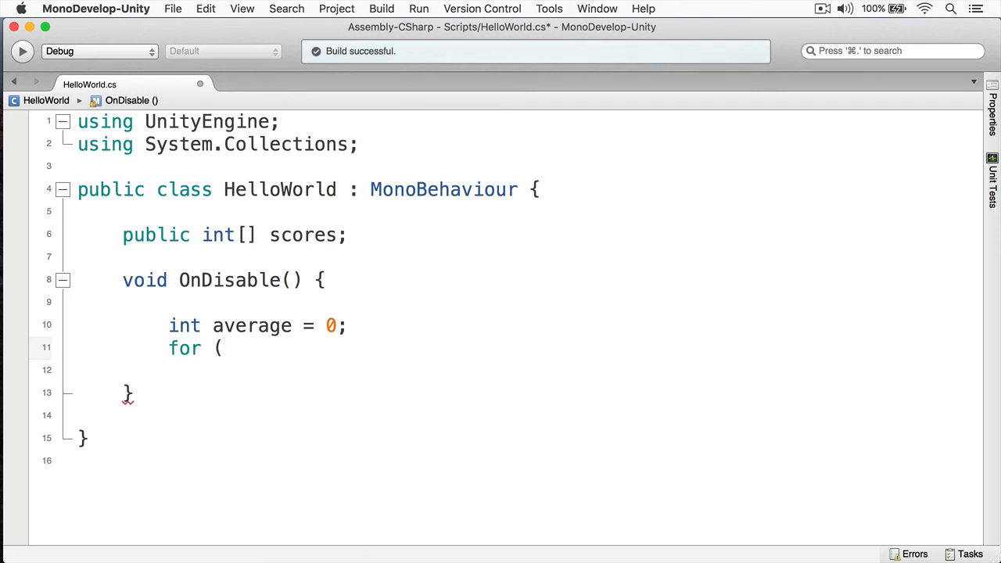
type("int i")
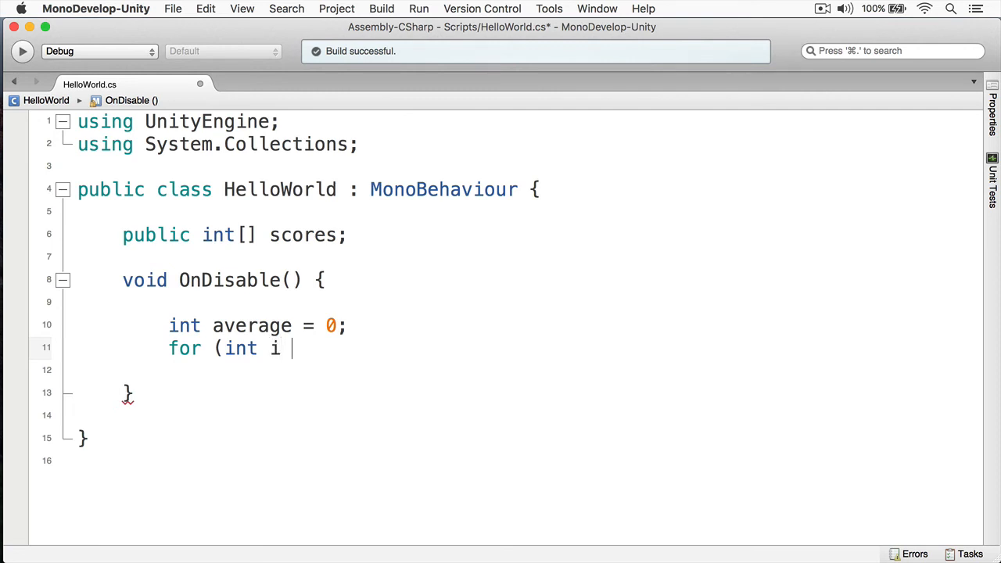
type("= 0;")
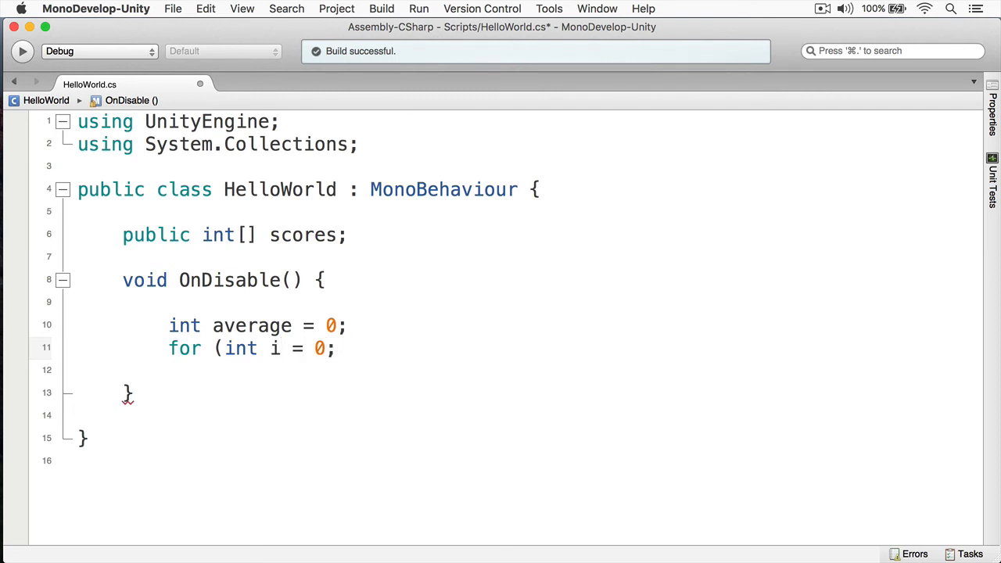
type("i <")
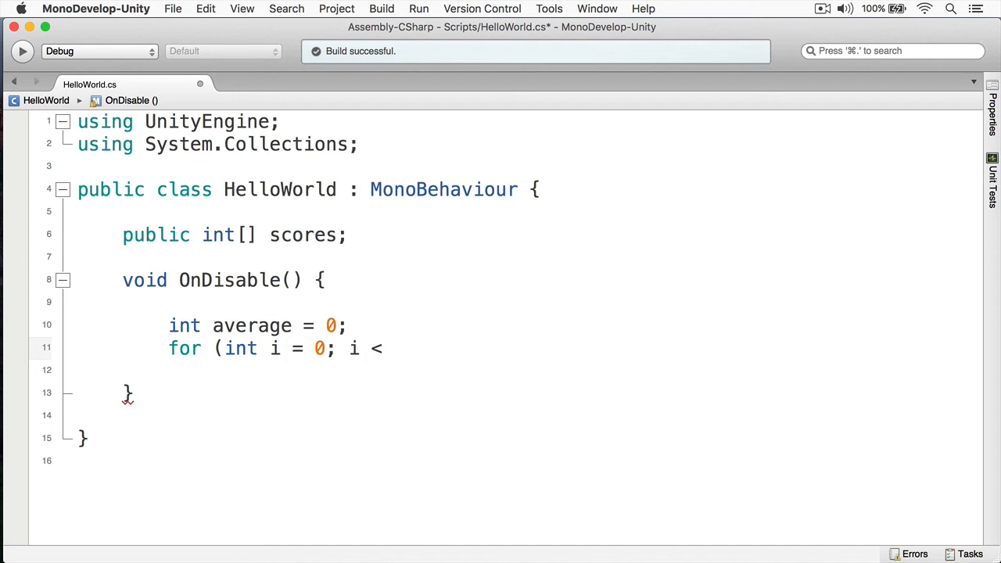
type("s")
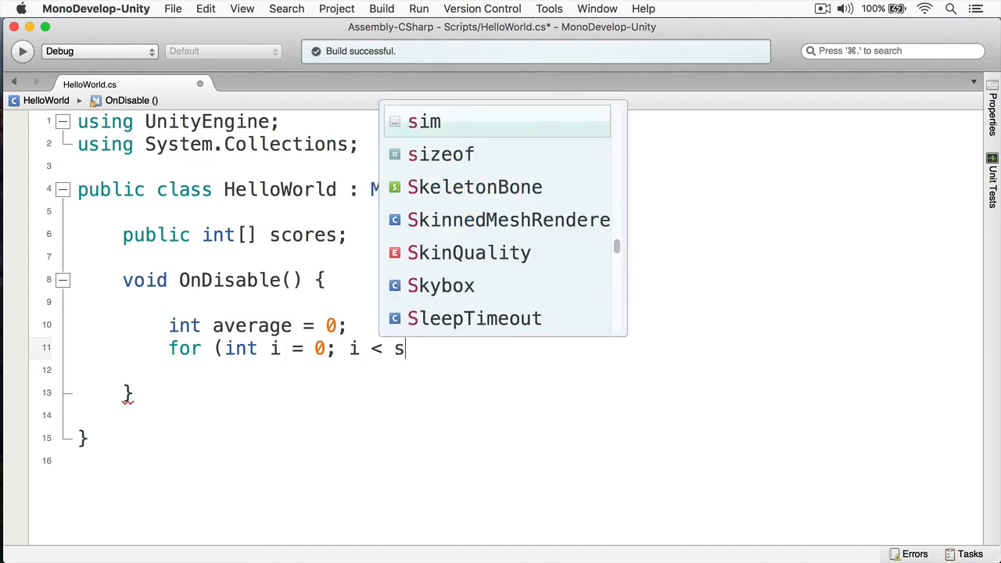
type("cores")
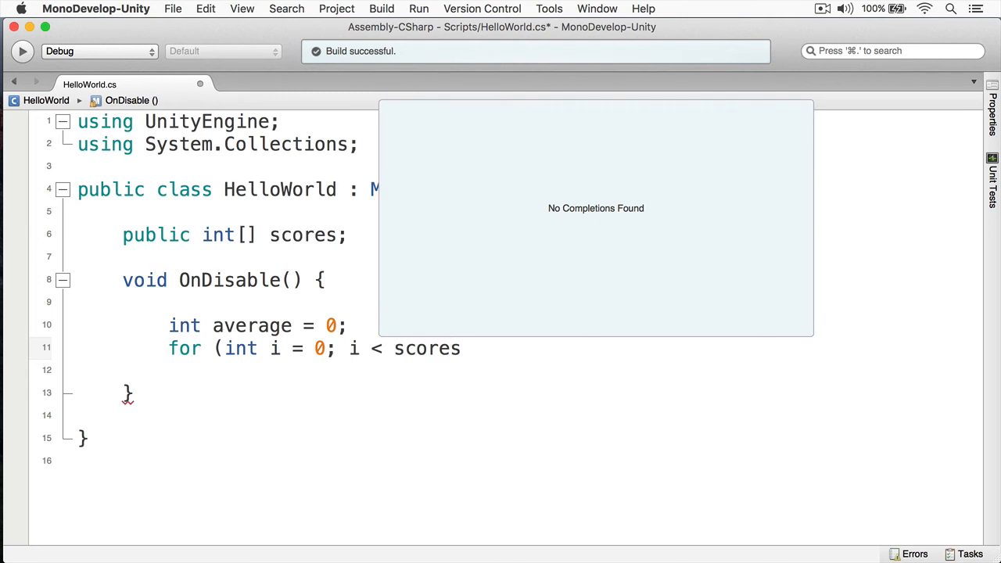
type(".")
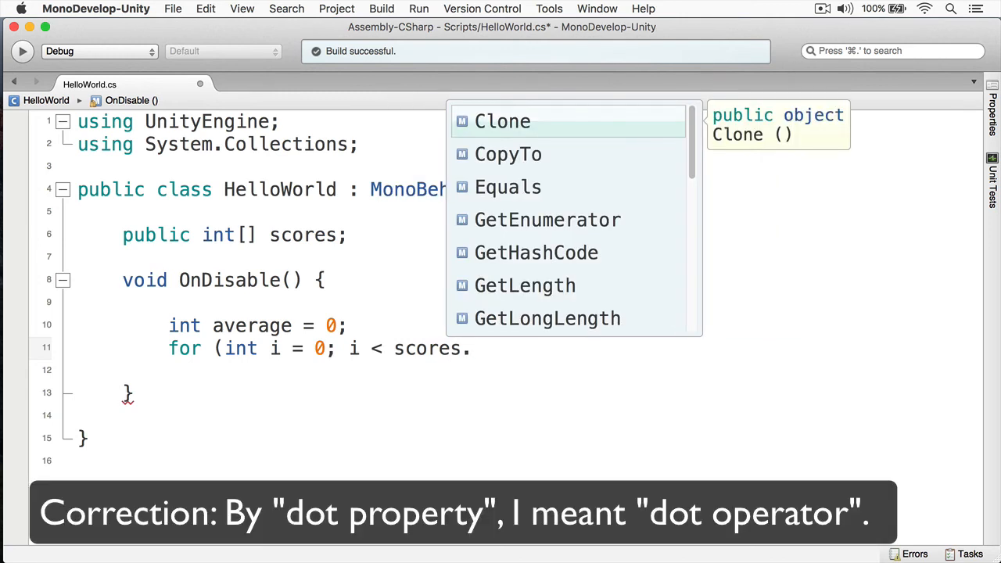
type("Length")
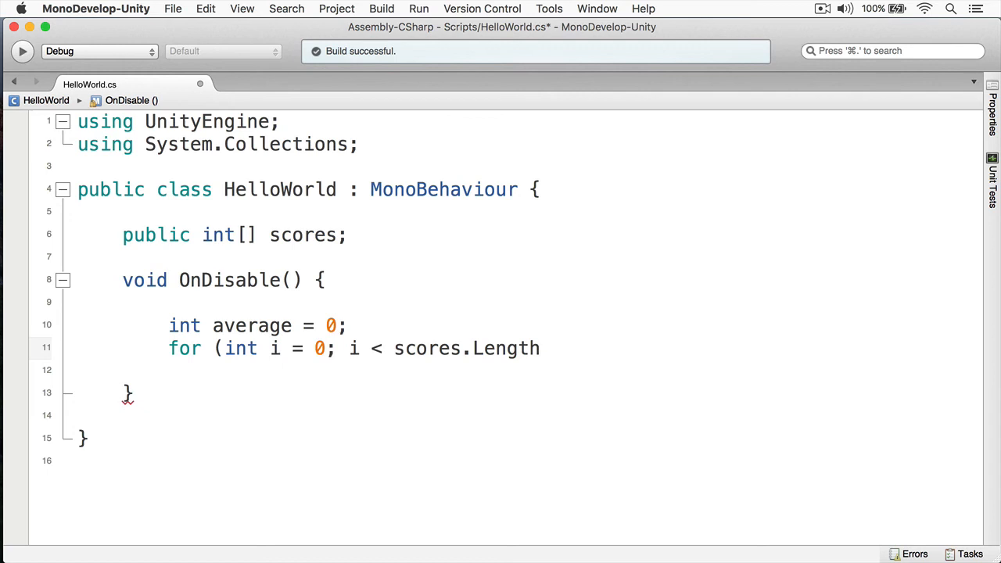
Step: Close the header with '; i++) {' and add scores[i] to average in the body
left_click(541, 349)
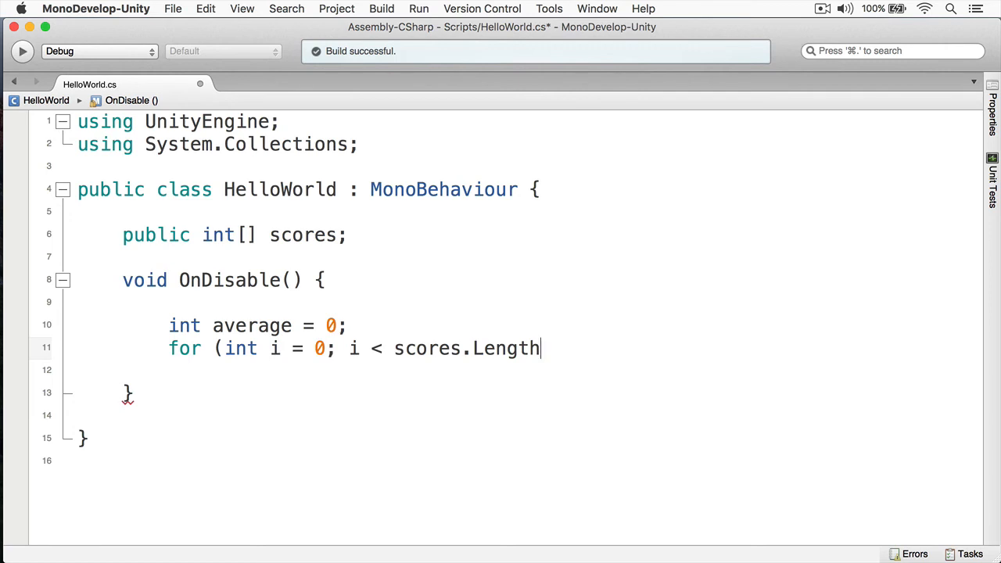
type(";")
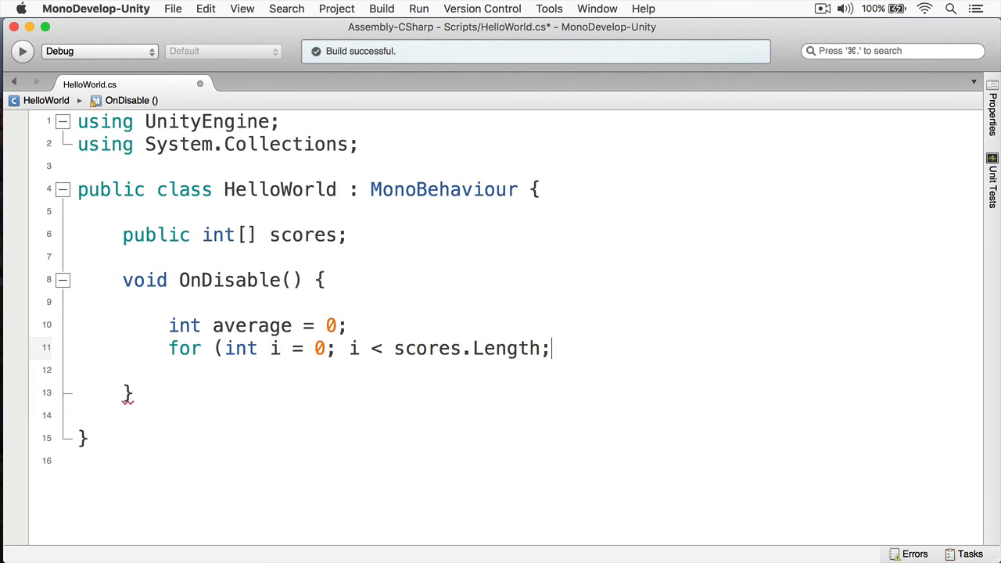
type("\" \"")
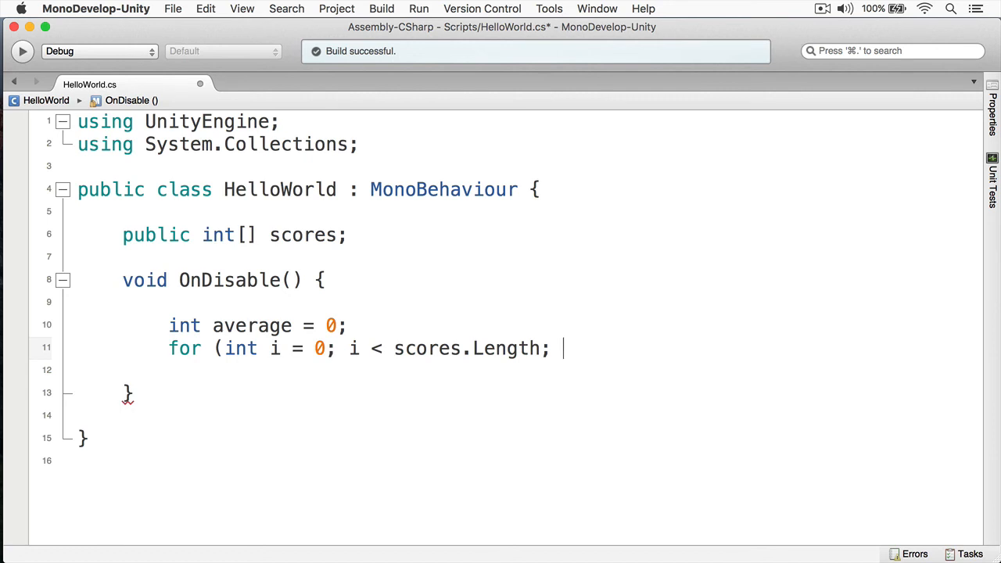
type("i++)")
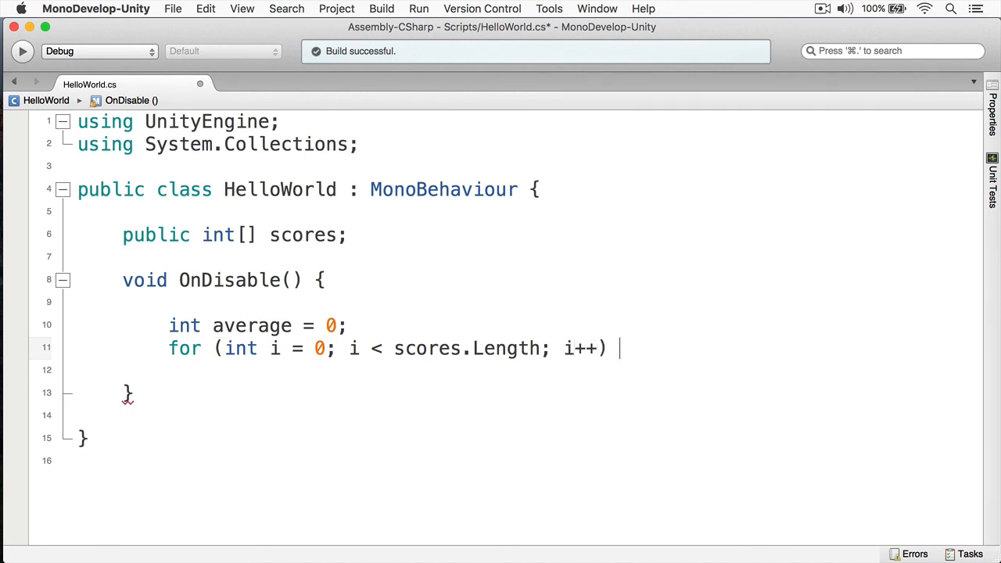
type("{")
type("average = average +")
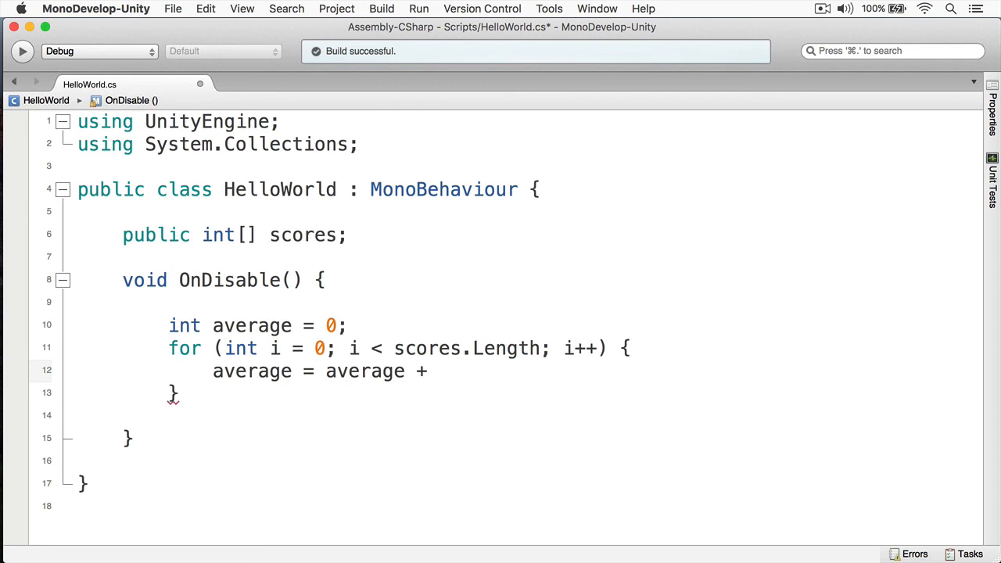
type("scores[")
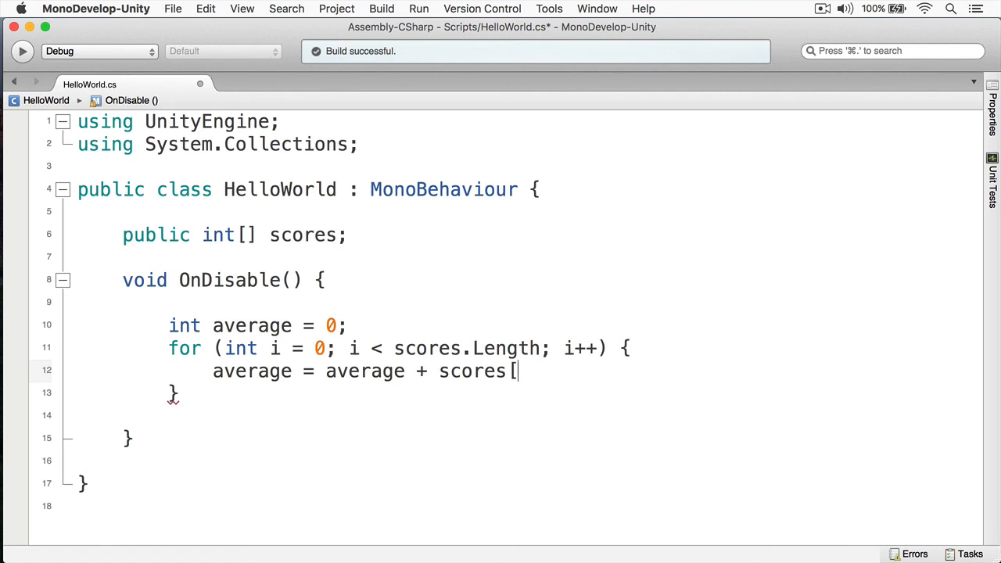
type("i];")
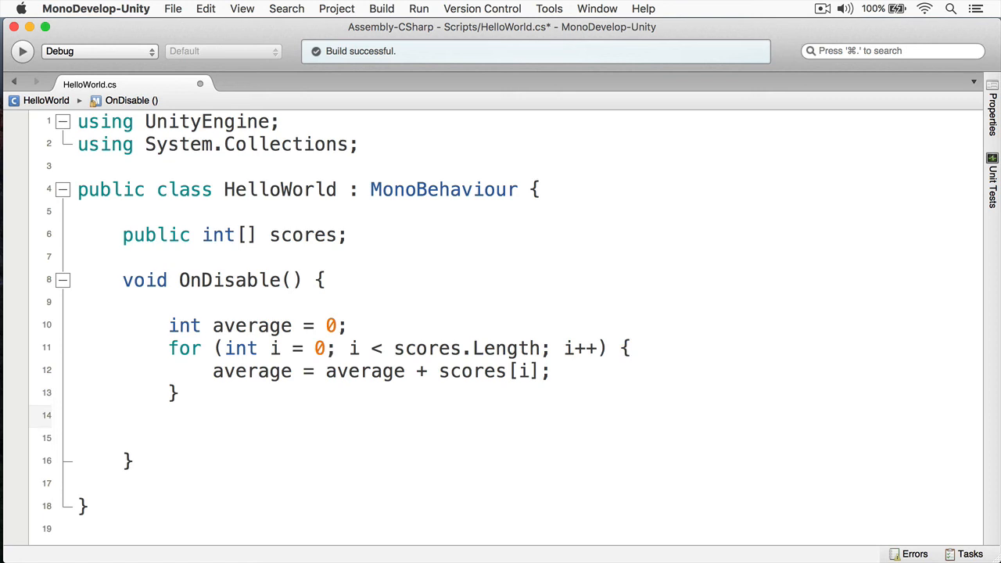
Step: Write 'Debug.Log ("The average is " + average / scores.Length);' after the loop
type("Debug.Log (")
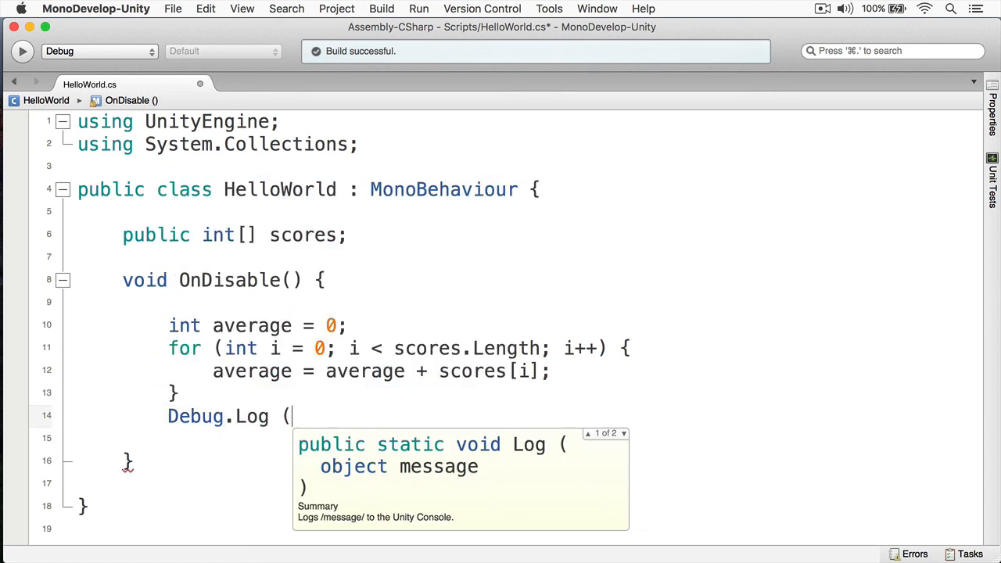
type("\"T")
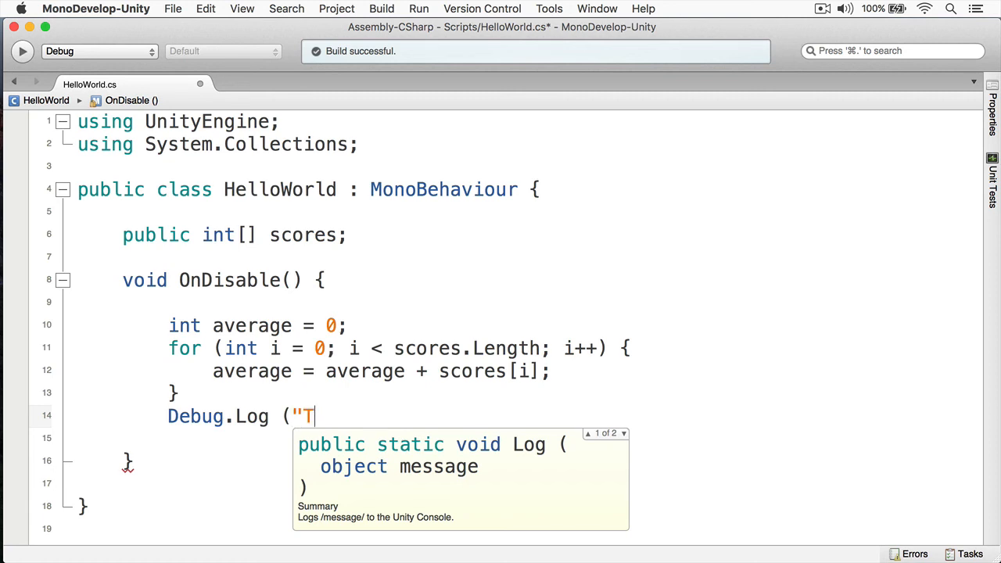
type("he averag")
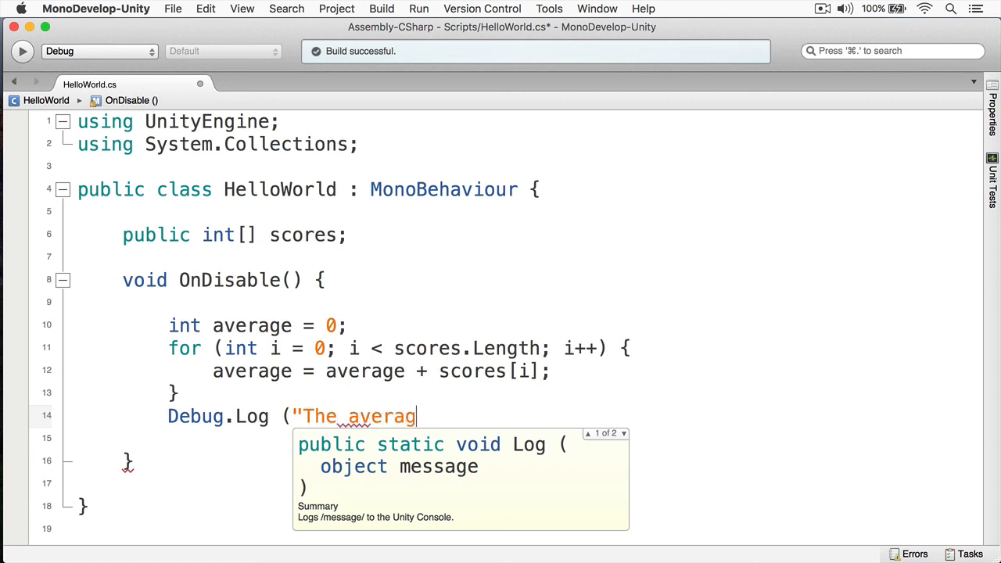
type("e is \" +")
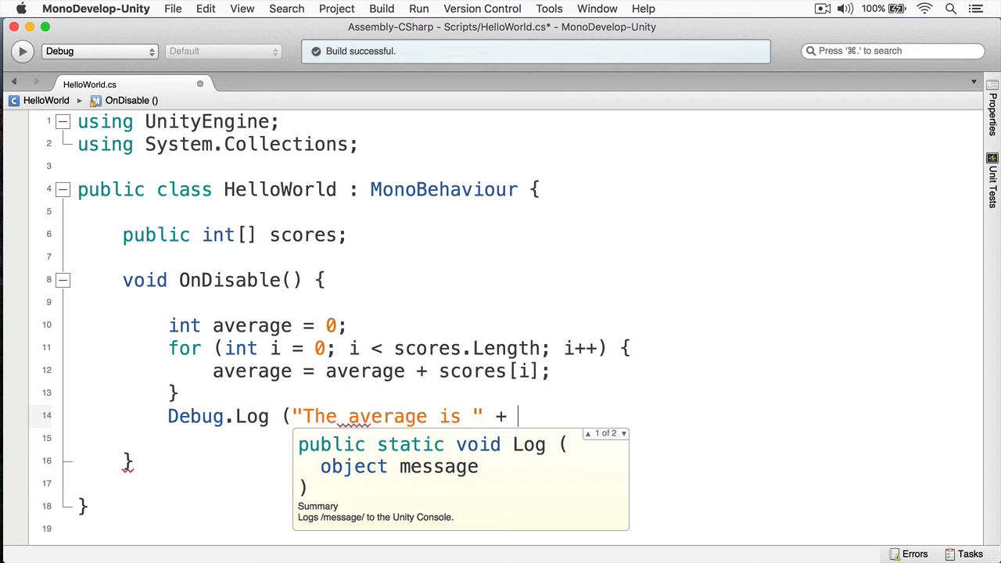
type("average")
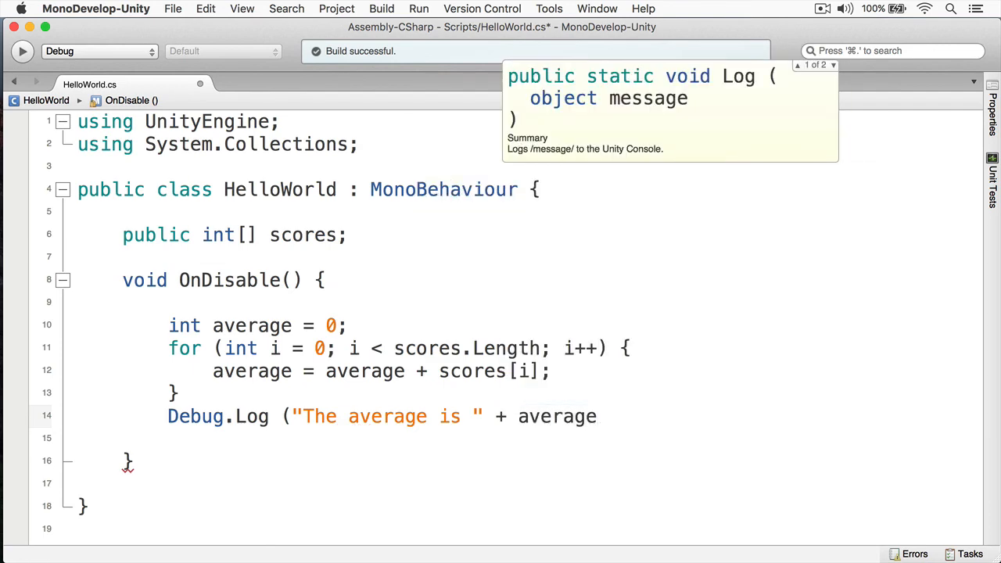
type(".Co")
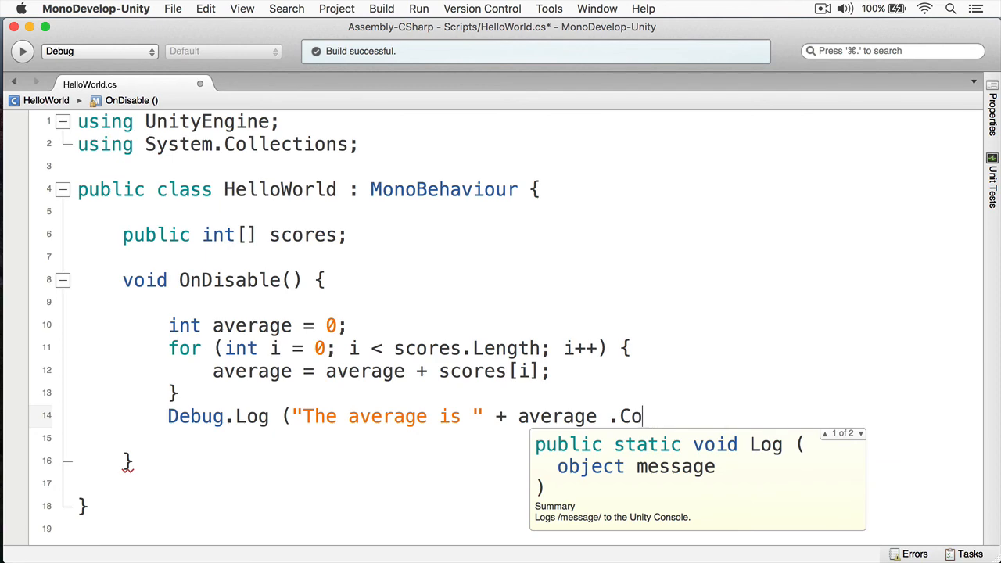
type("/")
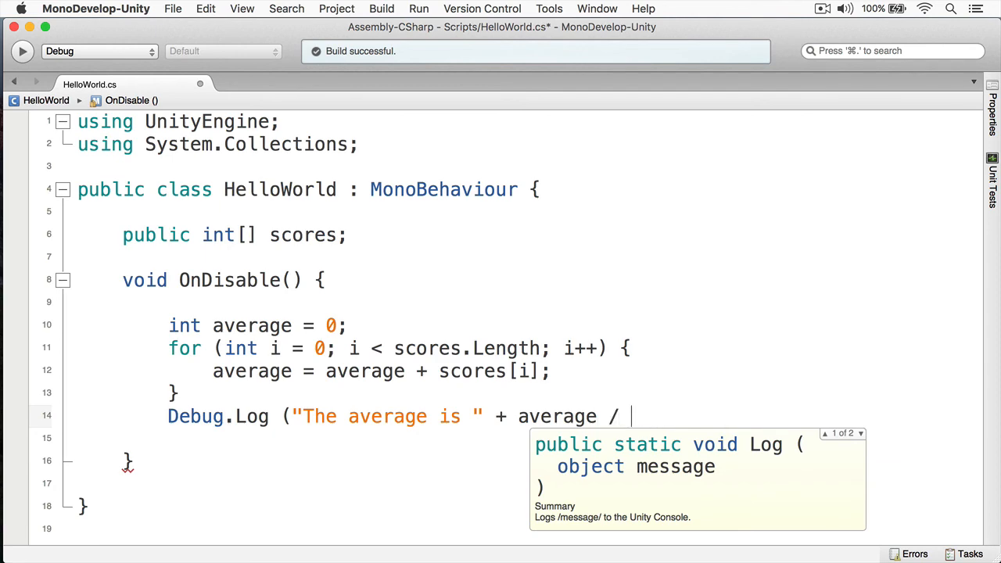
type("scores")
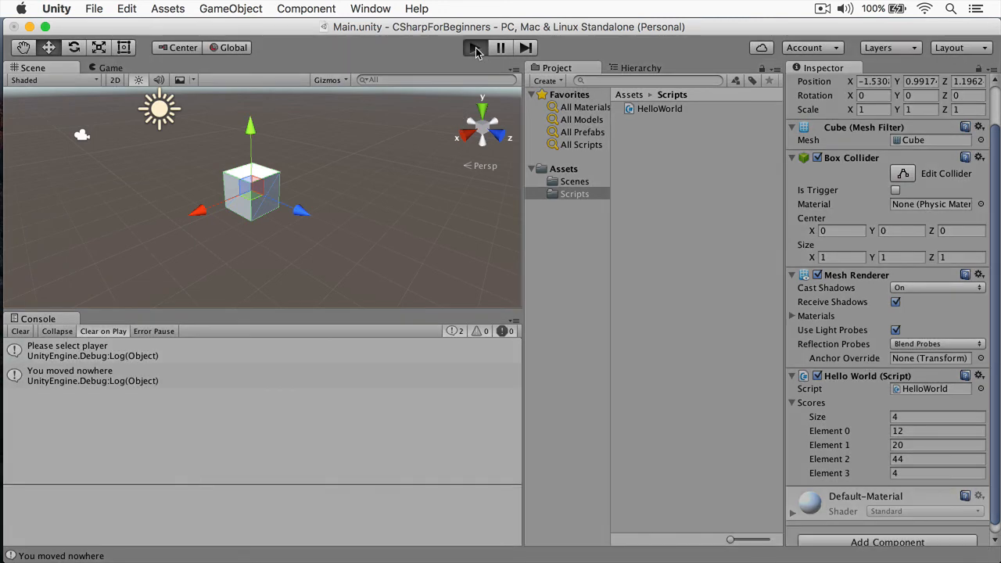
Step: Play the scene in Unity, then put the caret below the Debug.Log line in HelloWorld.cs
left_click(469, 48)
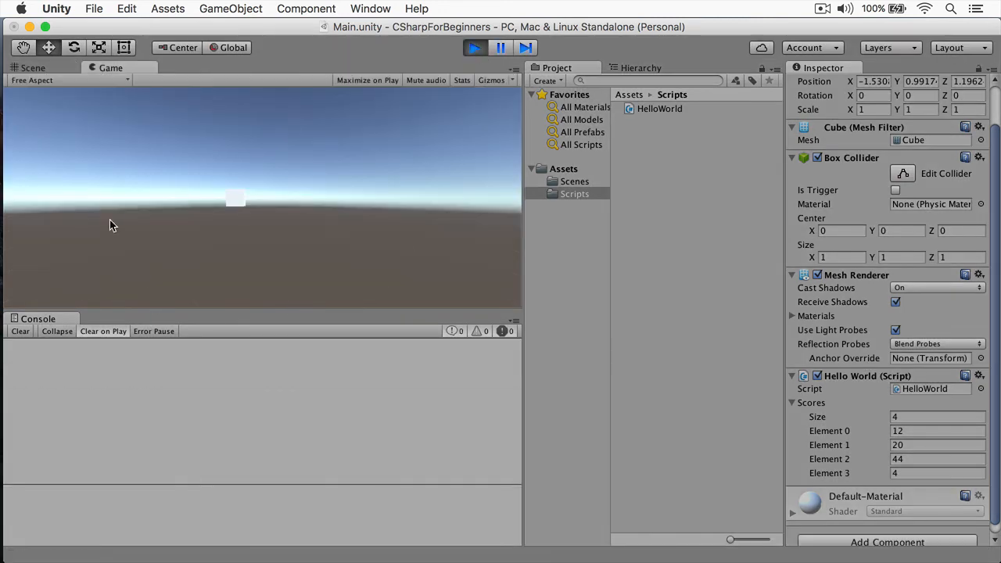
left_click(32, 68)
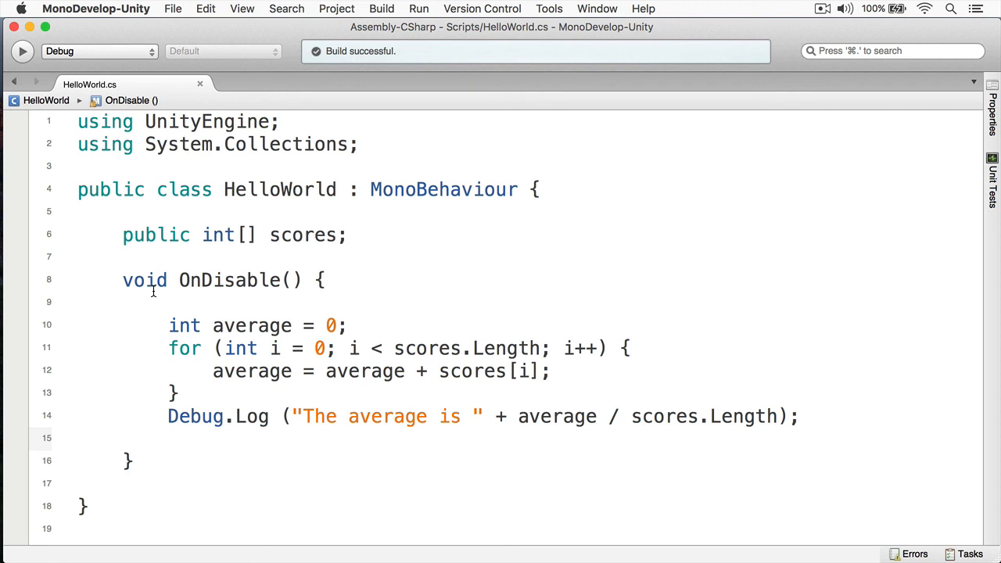
left_click(168, 437)
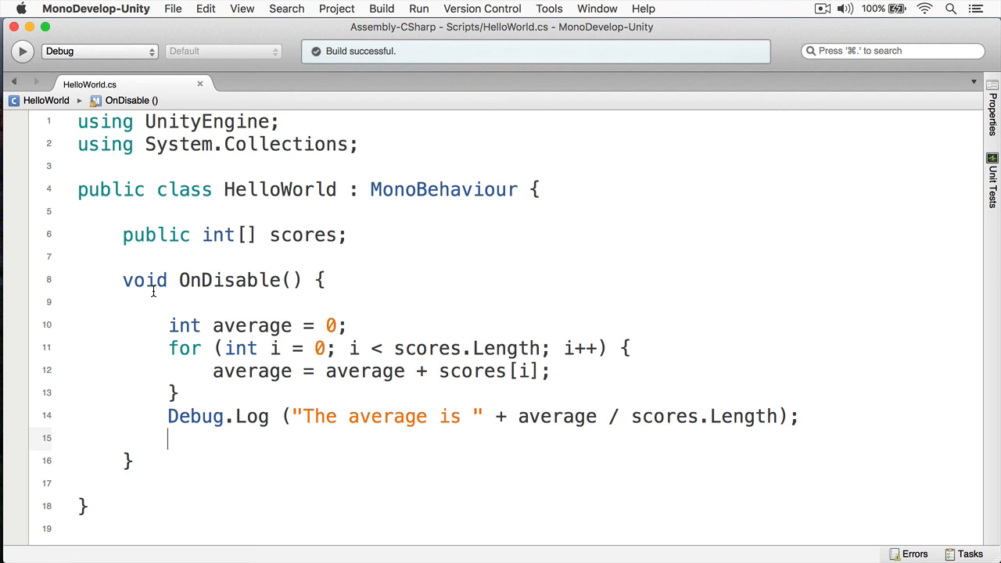